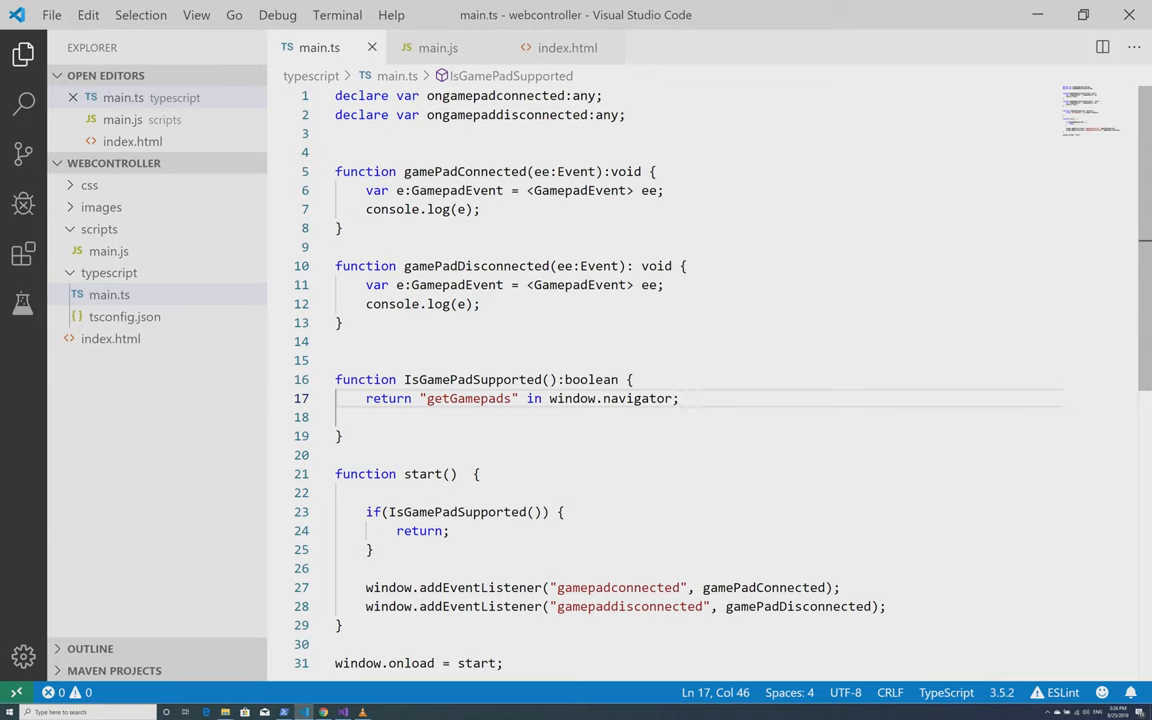
{"action": "mouse_move", "coordinate": [112, 164]}
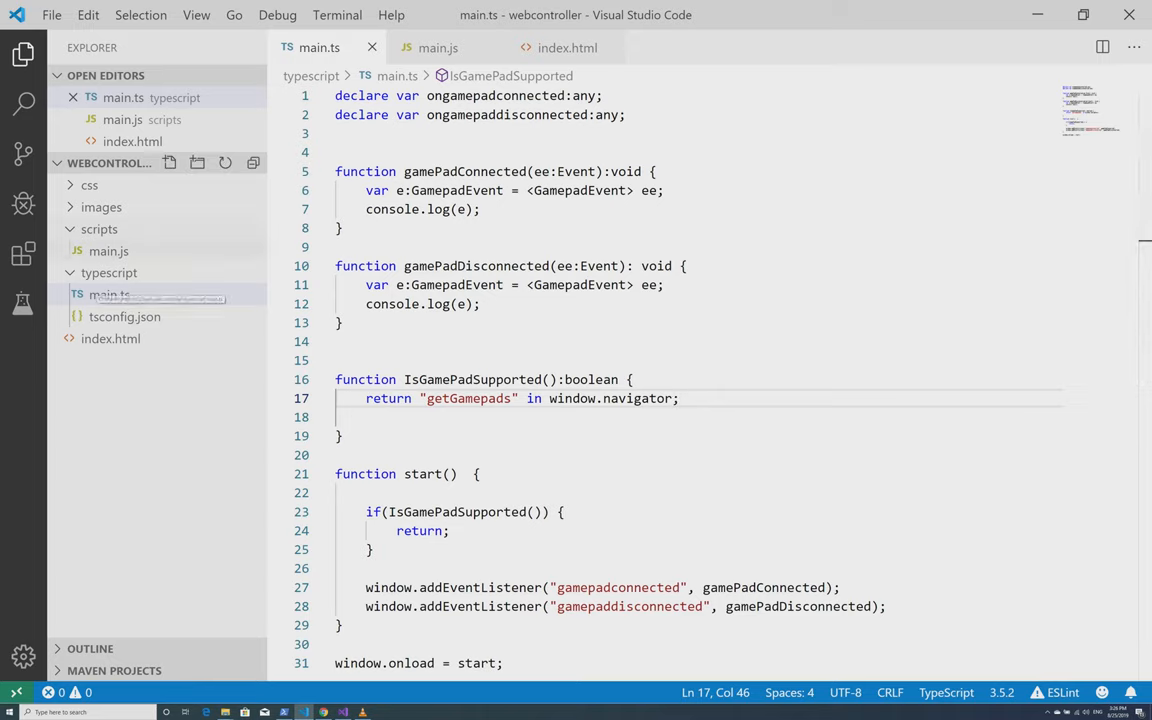
Step: Review index.html and main.ts, then view the compiled main.js output
{"action": "left_click", "coordinate": [108, 294]}
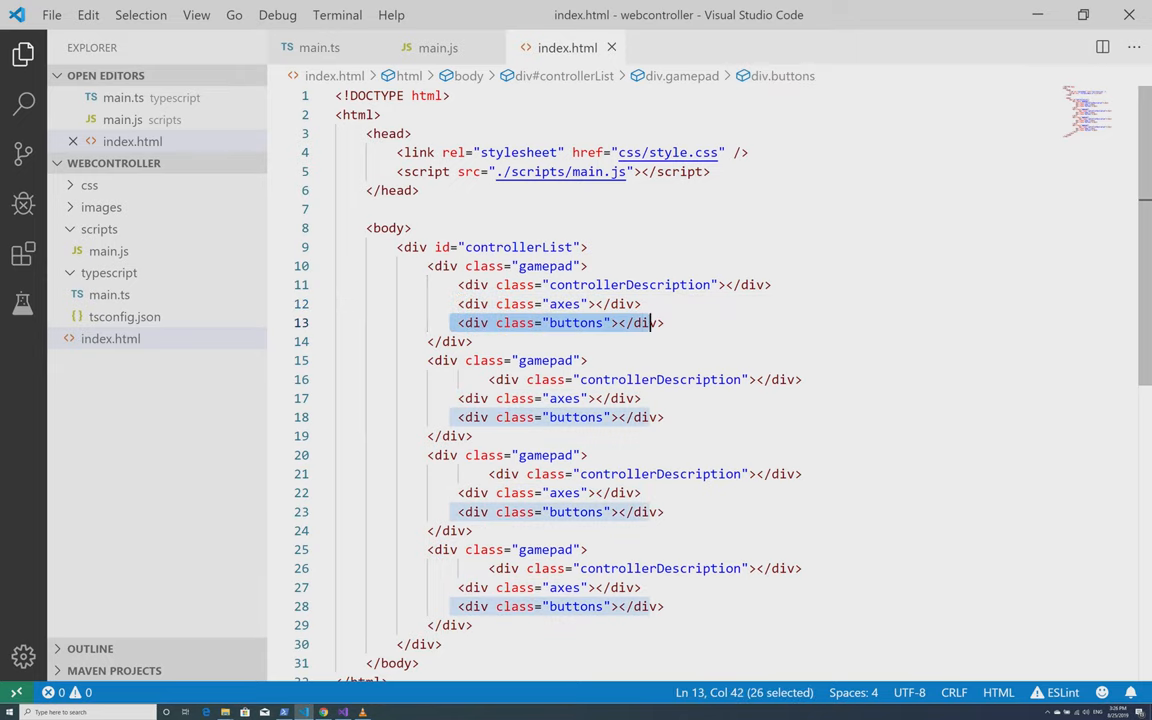
{"action": "left_click", "coordinate": [320, 48]}
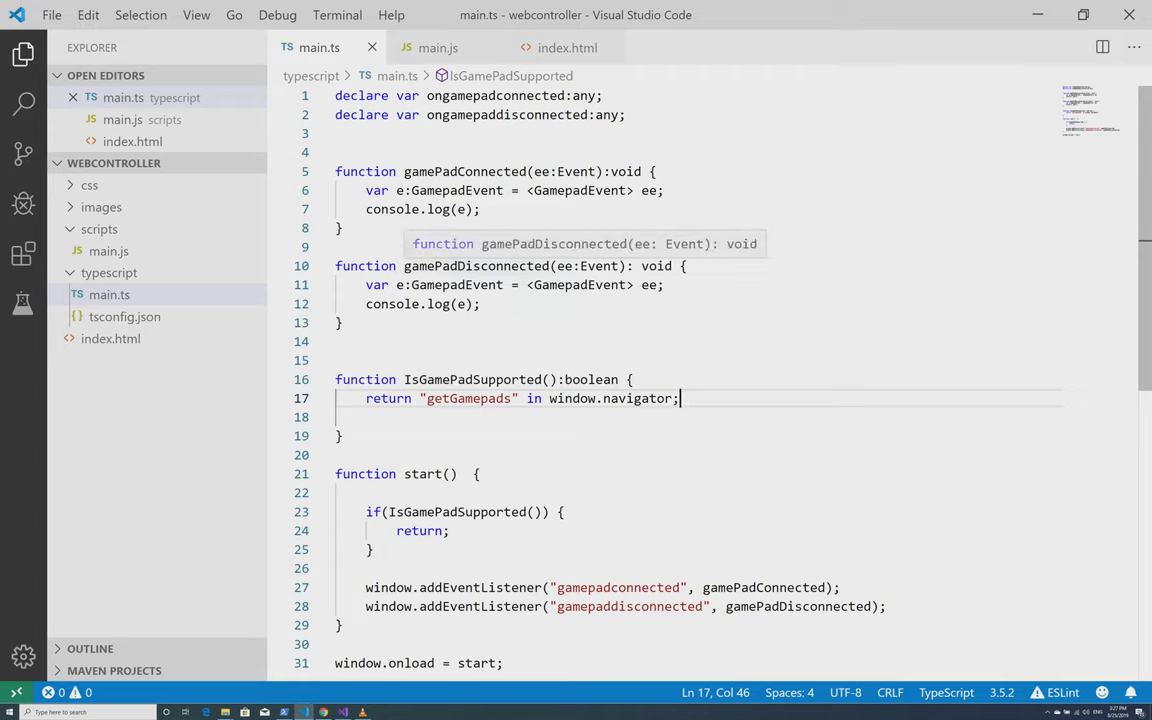
{"action": "left_click", "coordinate": [436, 48]}
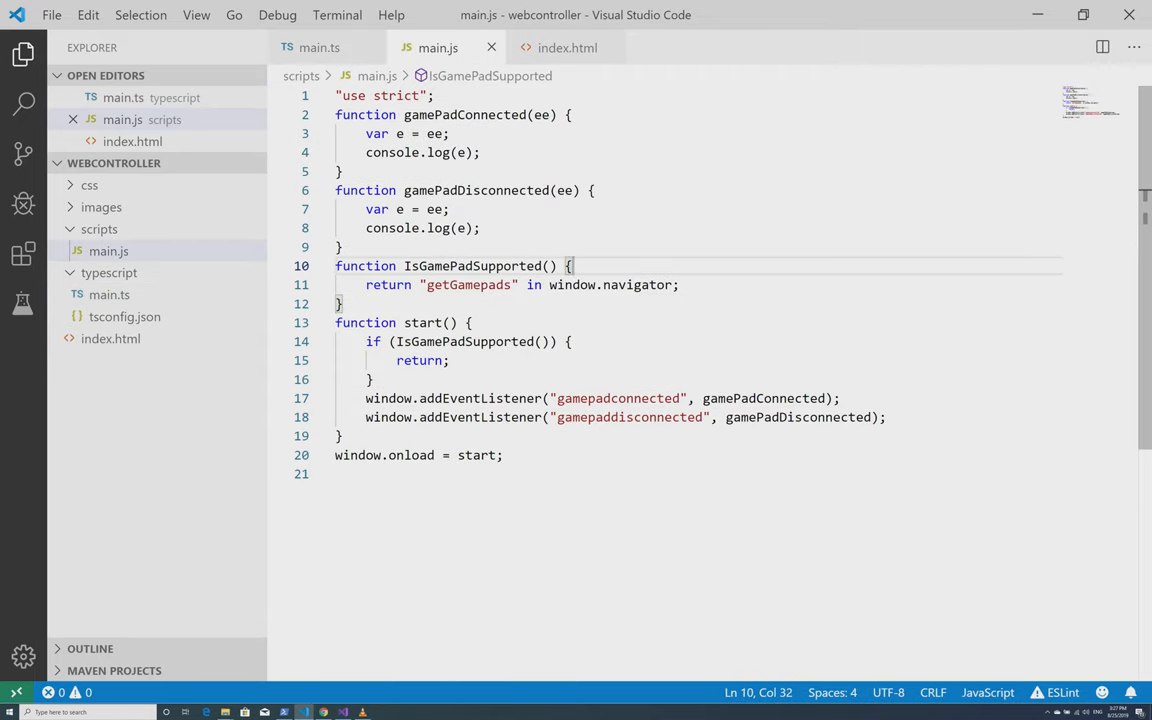
{"action": "left_click", "coordinate": [320, 48]}
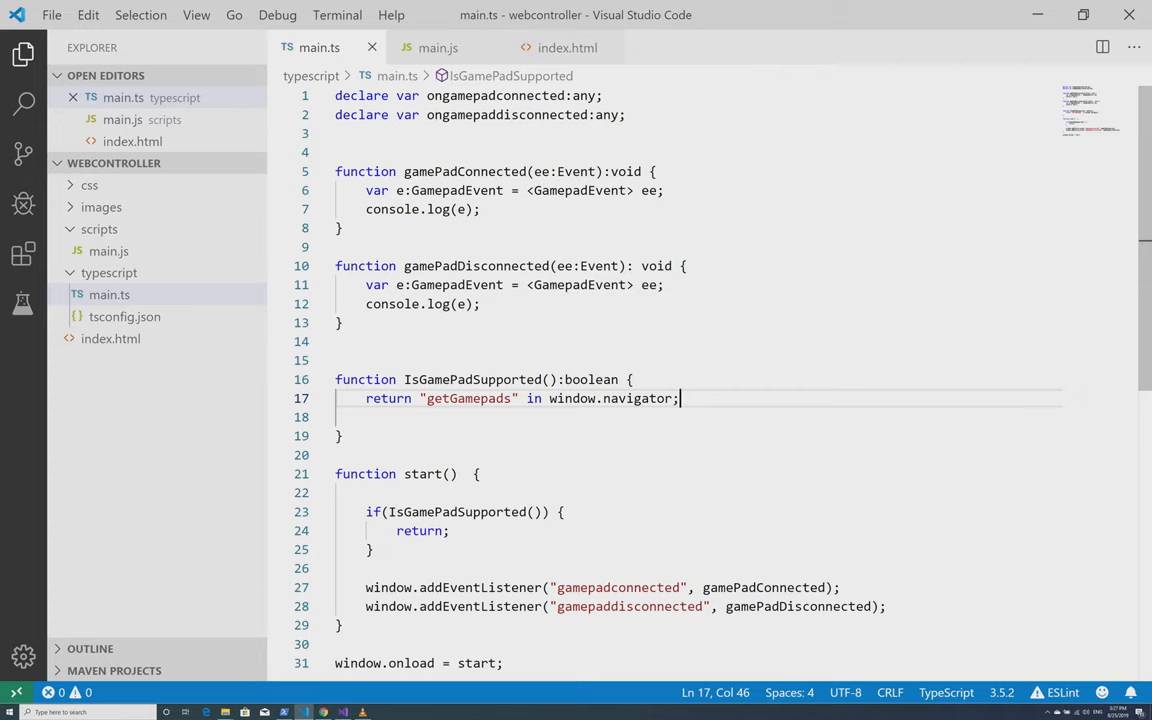
{"action": "left_click", "coordinate": [654, 172]}
{"action": "type", "text": "var"}
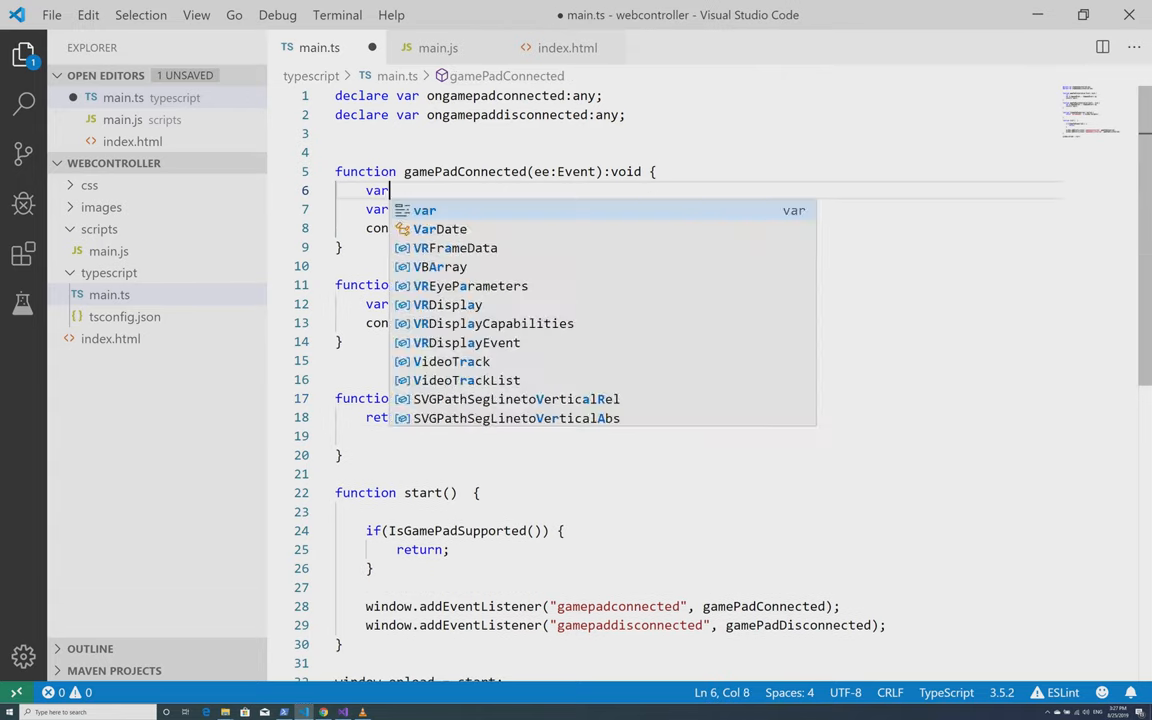
{"action": "type", "text": "x:number"}
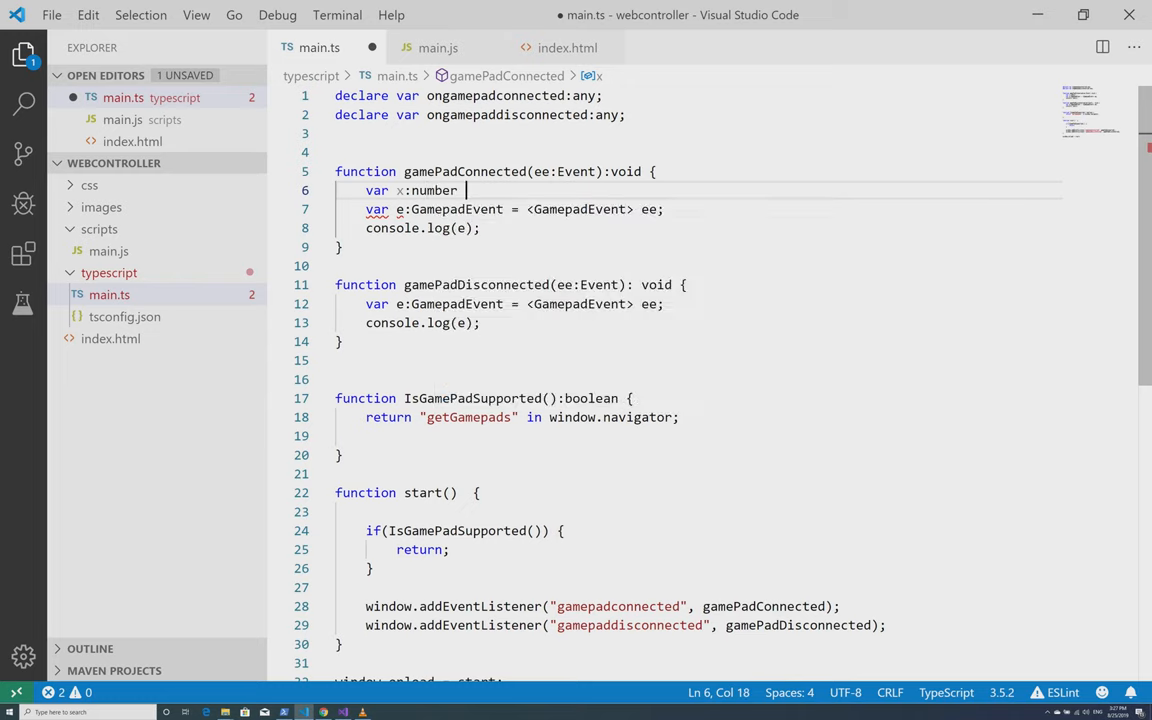
{"action": "type", "text": "= 50;"}
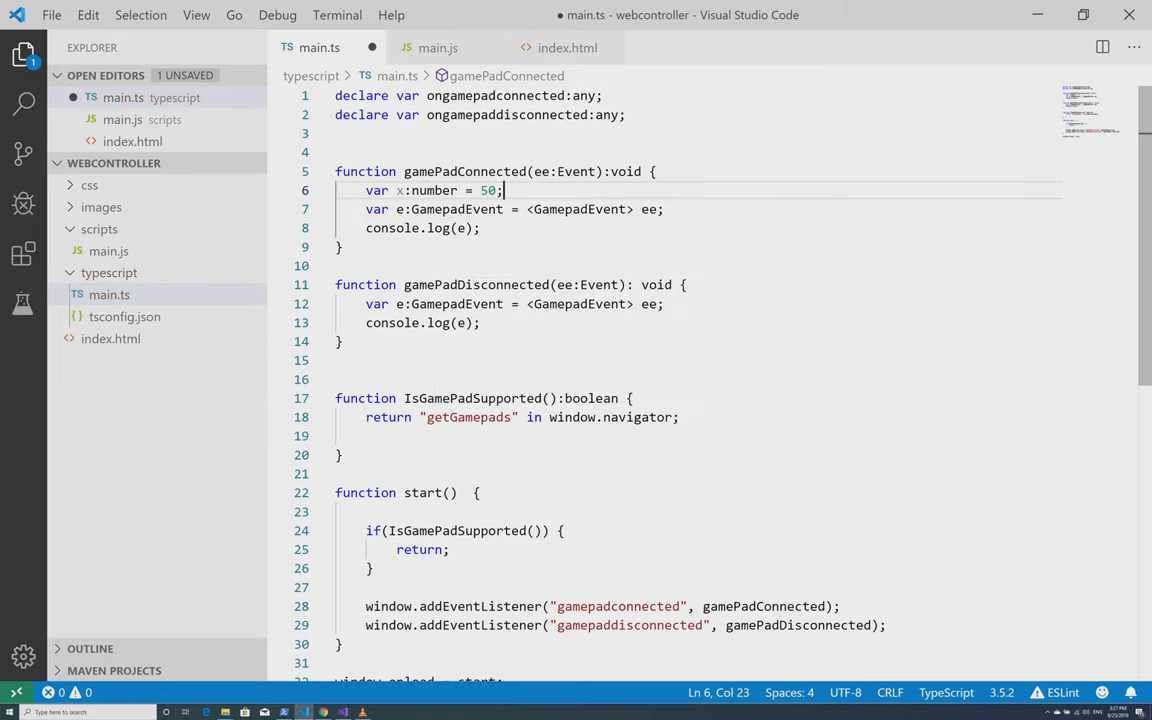
{"action": "key", "text": "ctrl+s"}
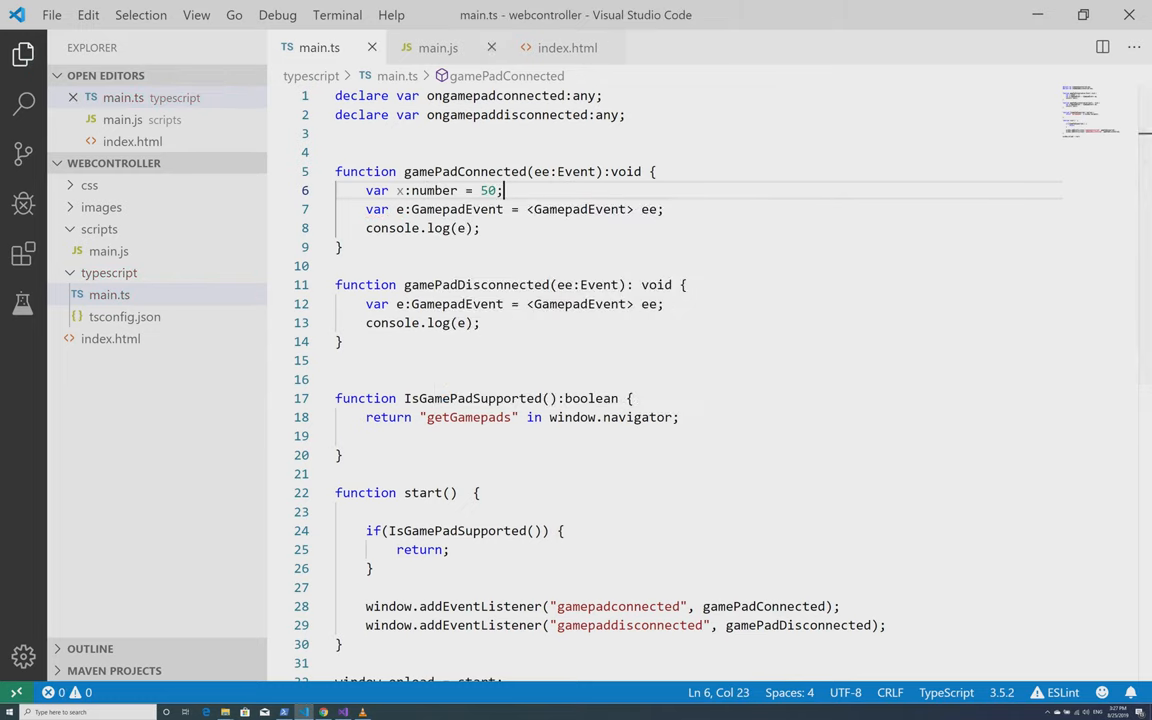
{"action": "left_click", "coordinate": [436, 48]}
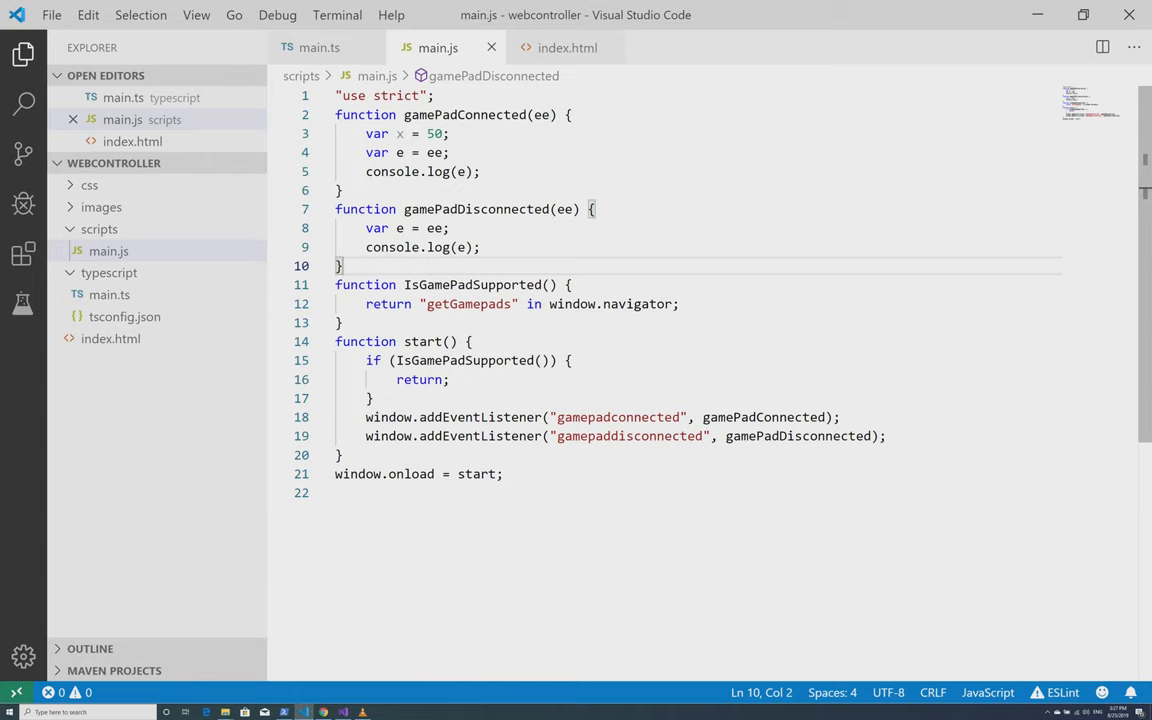
{"action": "left_click_drag", "start_coordinate": [366, 132], "coordinate": [448, 132]}
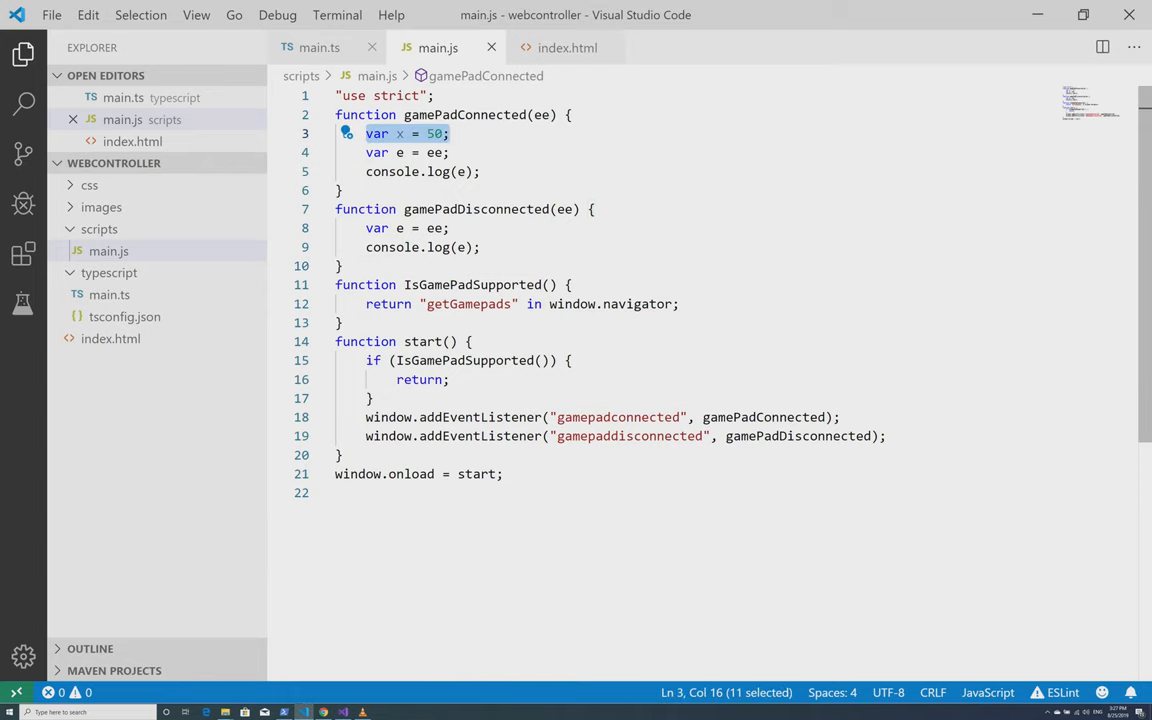
{"action": "left_click", "coordinate": [320, 48]}
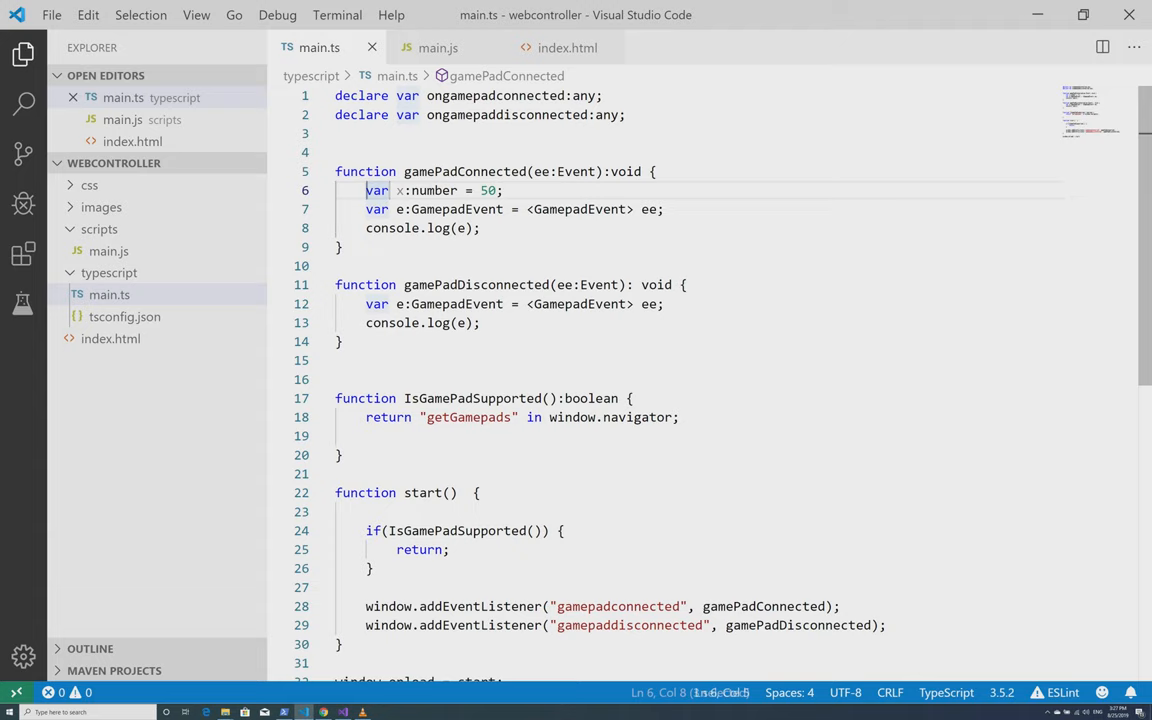
{"action": "key", "text": "Delete"}
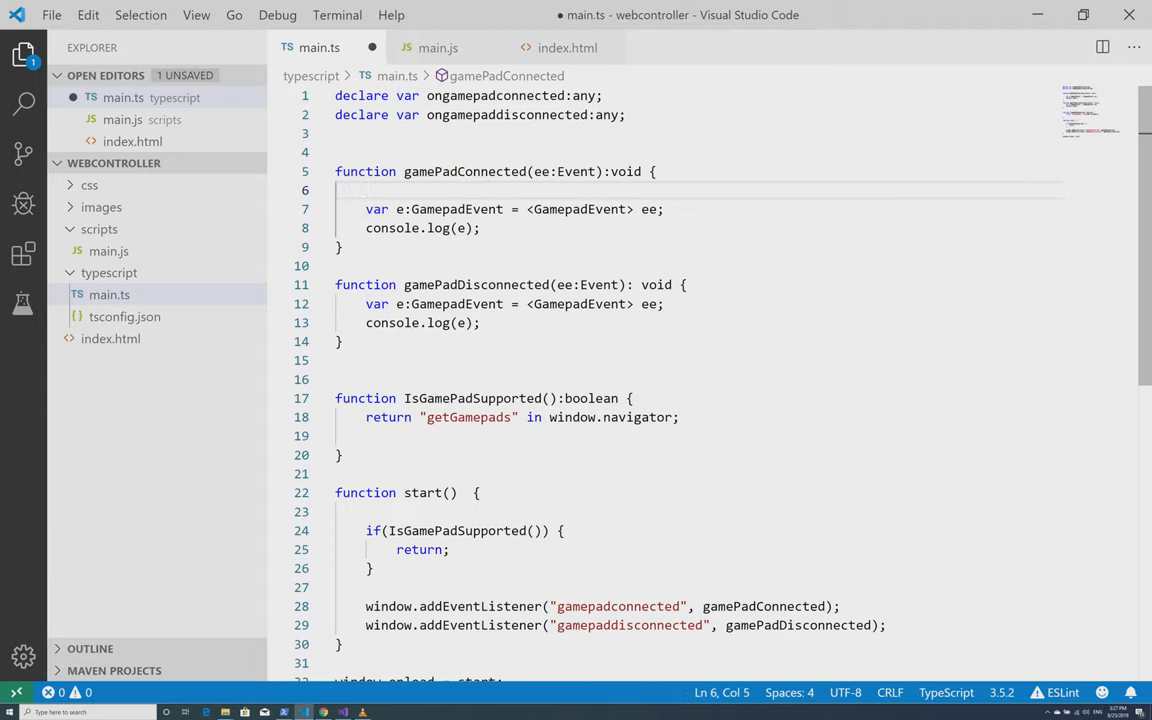
{"action": "left_click", "coordinate": [436, 48]}
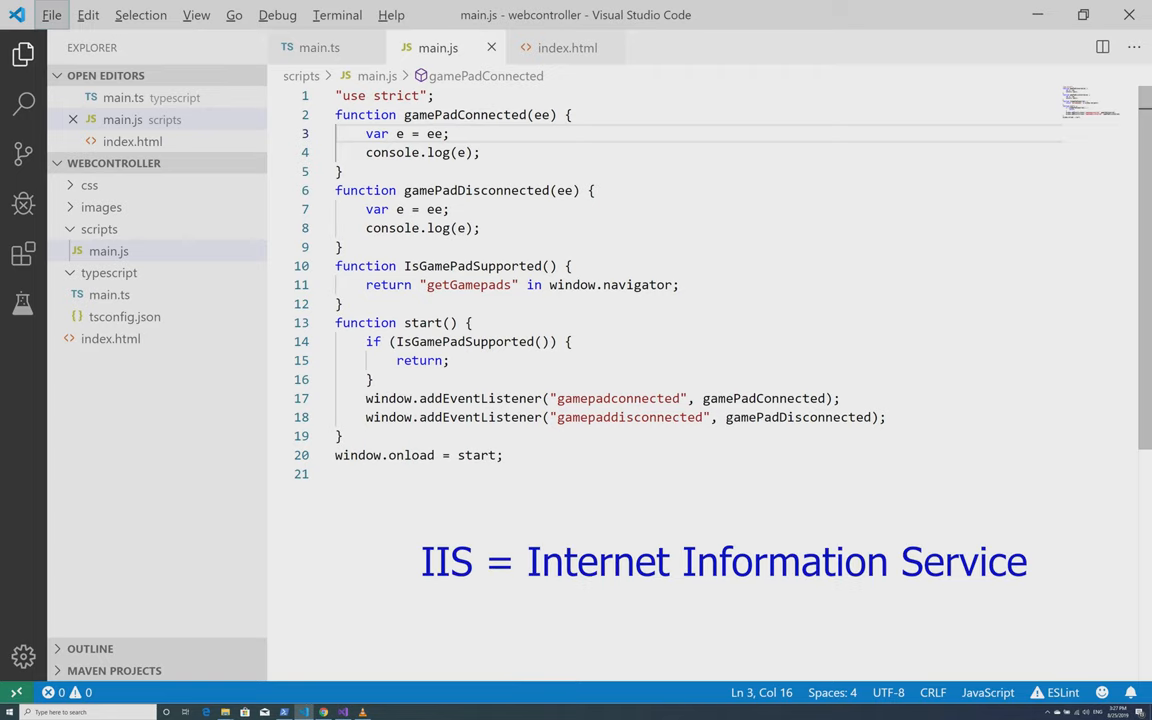
Step: Switch to Chrome and expand the logged GamepadEvent entry in the console
{"action": "left_click", "coordinate": [568, 264]}
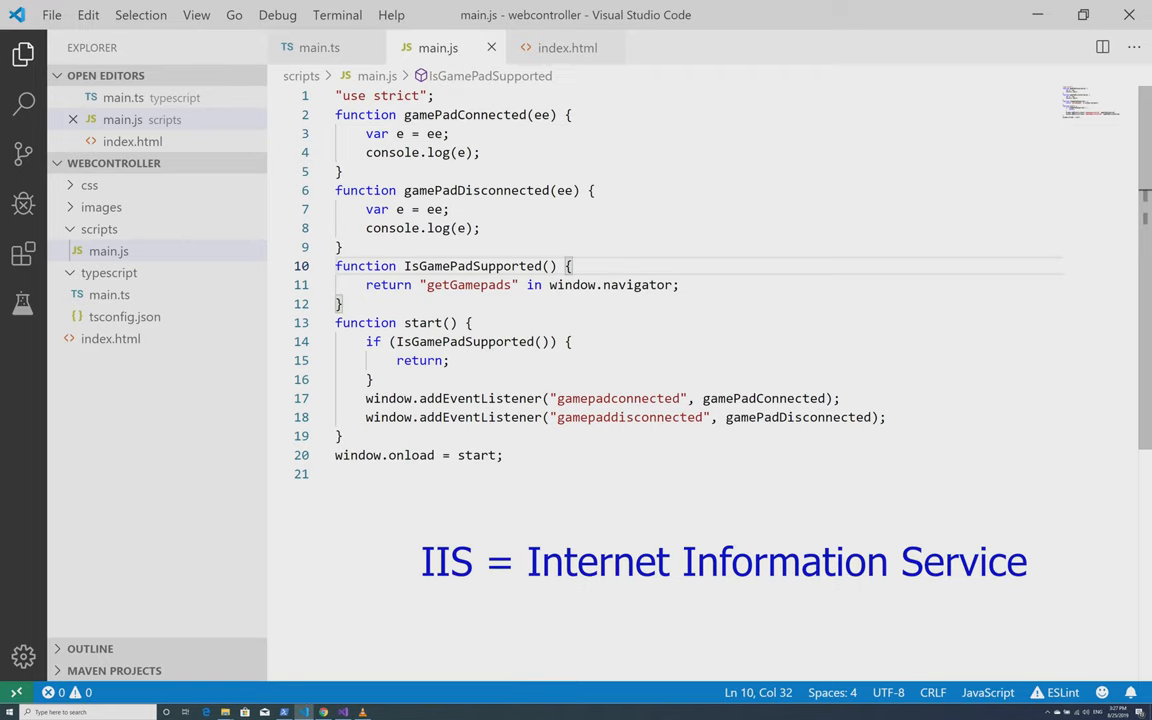
{"action": "key", "text": "alt+tab"}
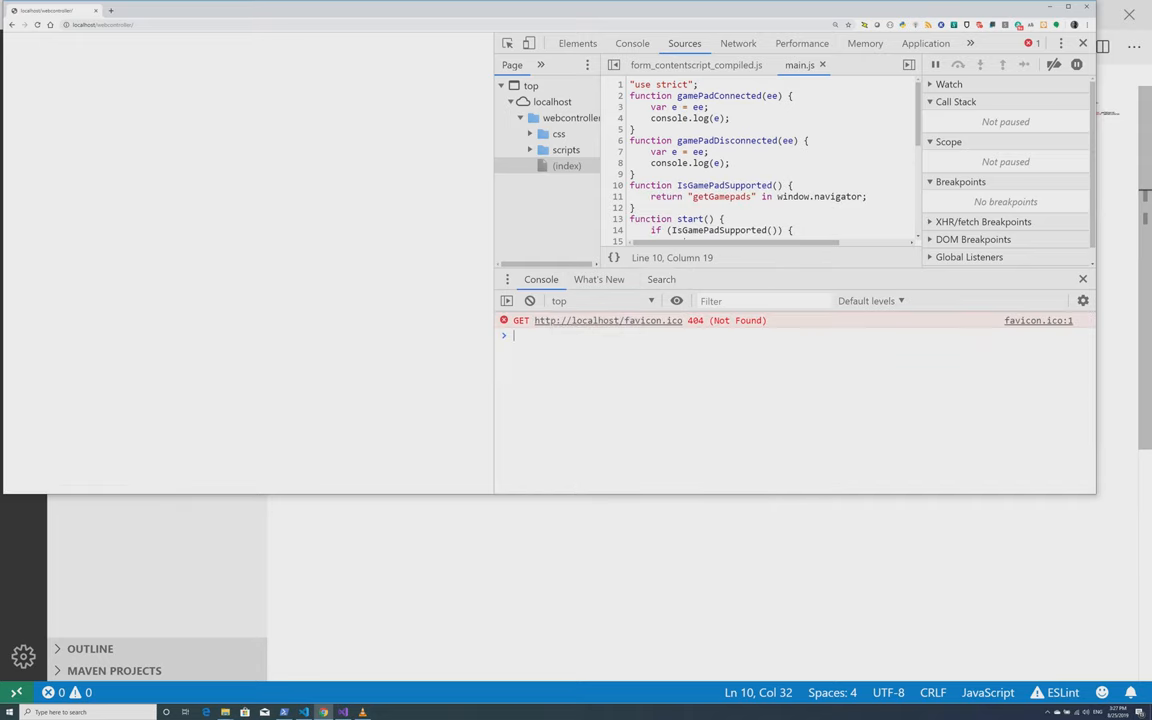
{"action": "scroll", "scroll_direction": "down", "scroll_amount": 3}
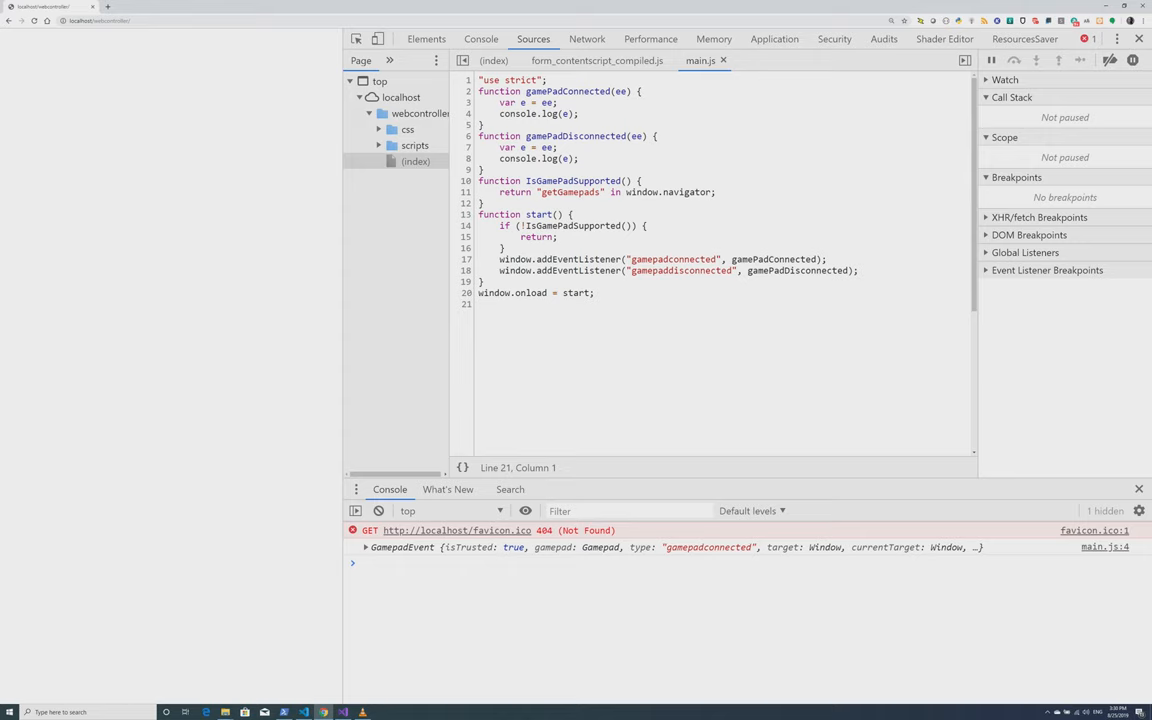
{"action": "left_click", "coordinate": [366, 548]}
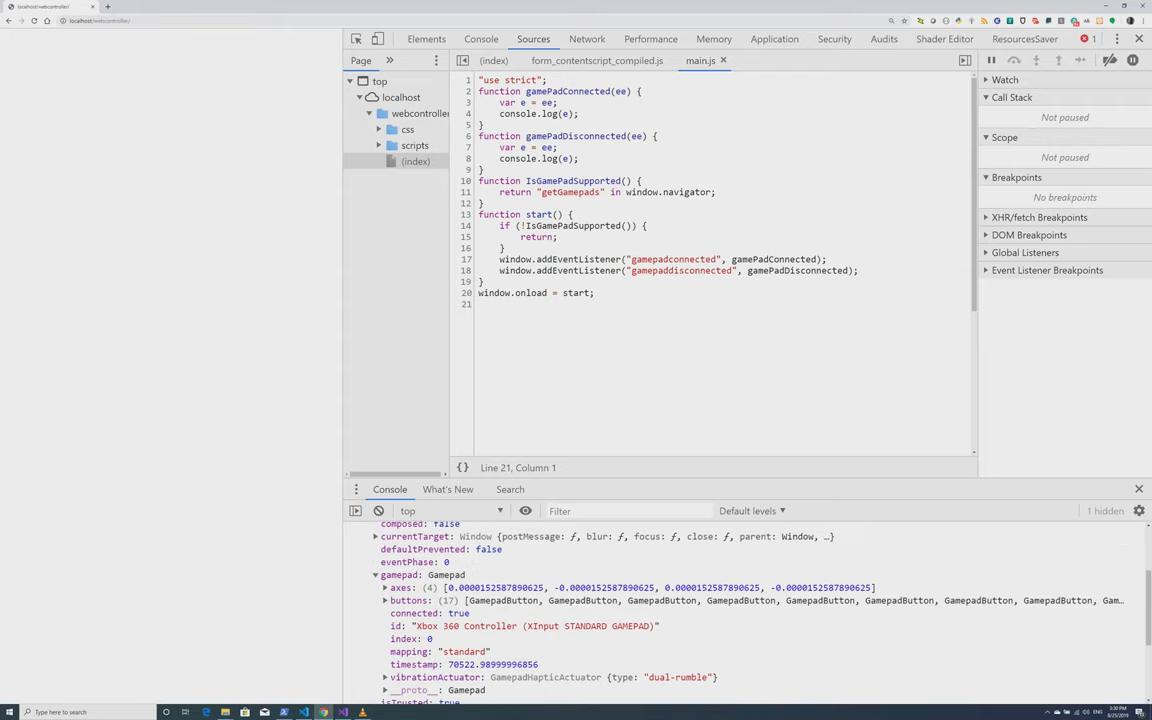
Step: Scroll through the gamepad properties showing each controller's id, axes and buttons
{"action": "scroll", "scroll_direction": "down", "scroll_amount": 3}
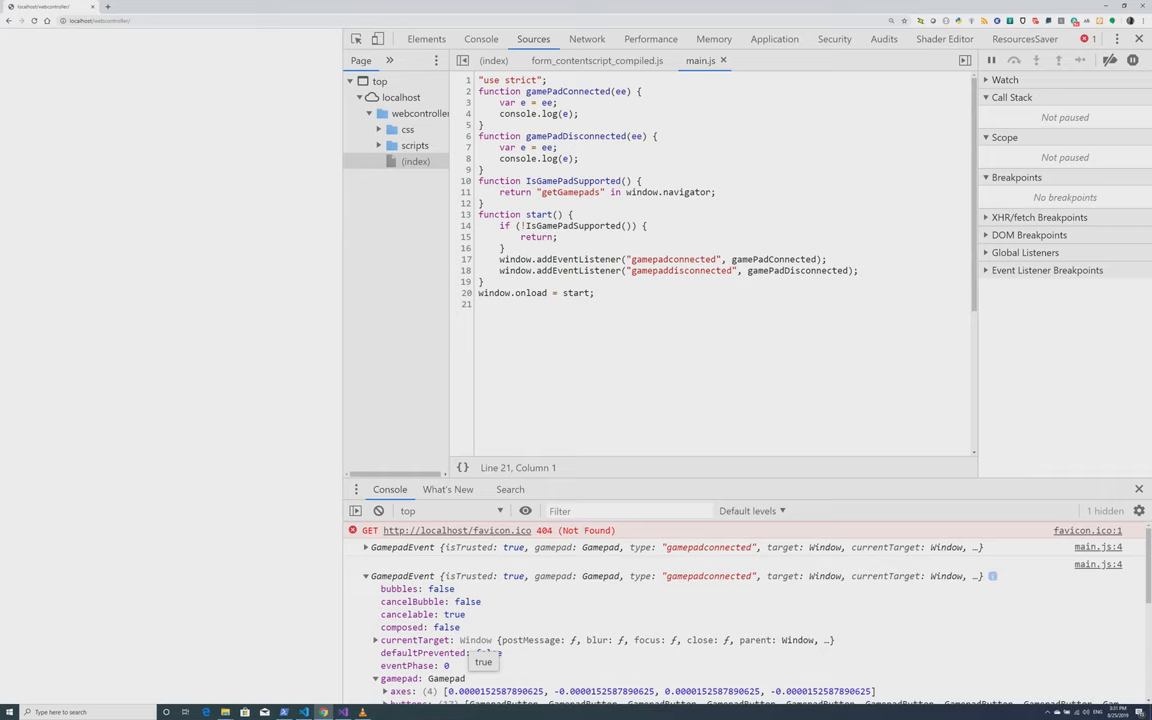
{"action": "scroll", "scroll_direction": "down", "scroll_amount": 3}
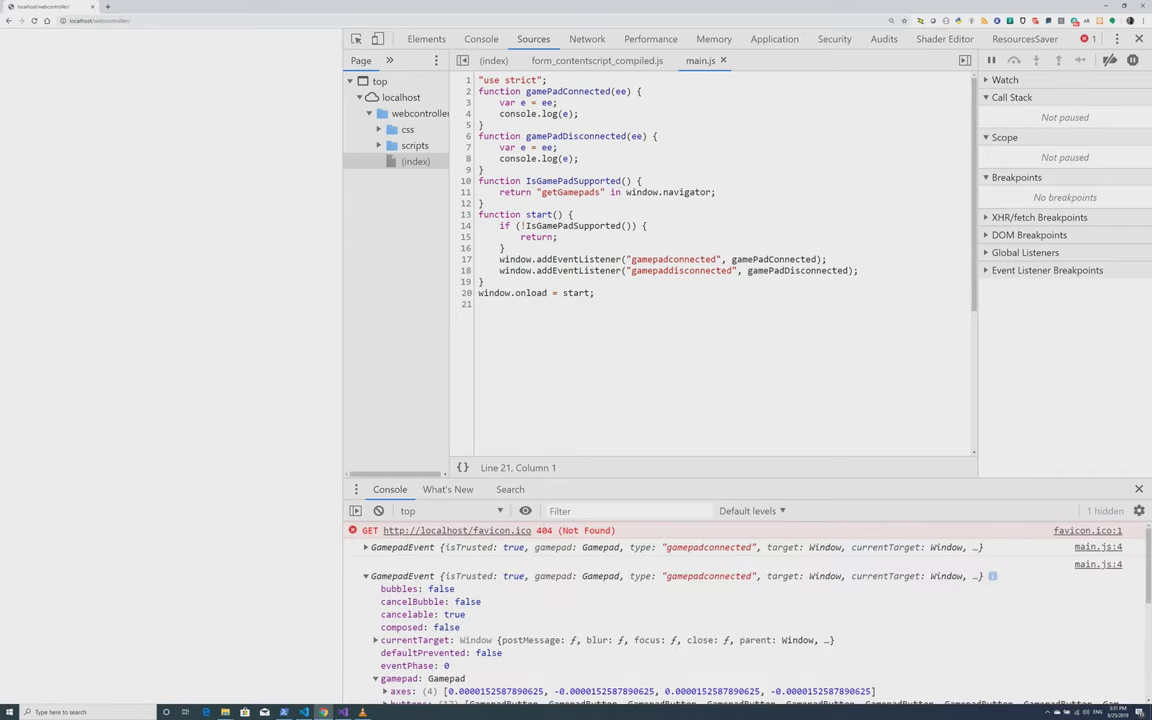
{"action": "scroll", "scroll_direction": "down", "scroll_amount": 3}
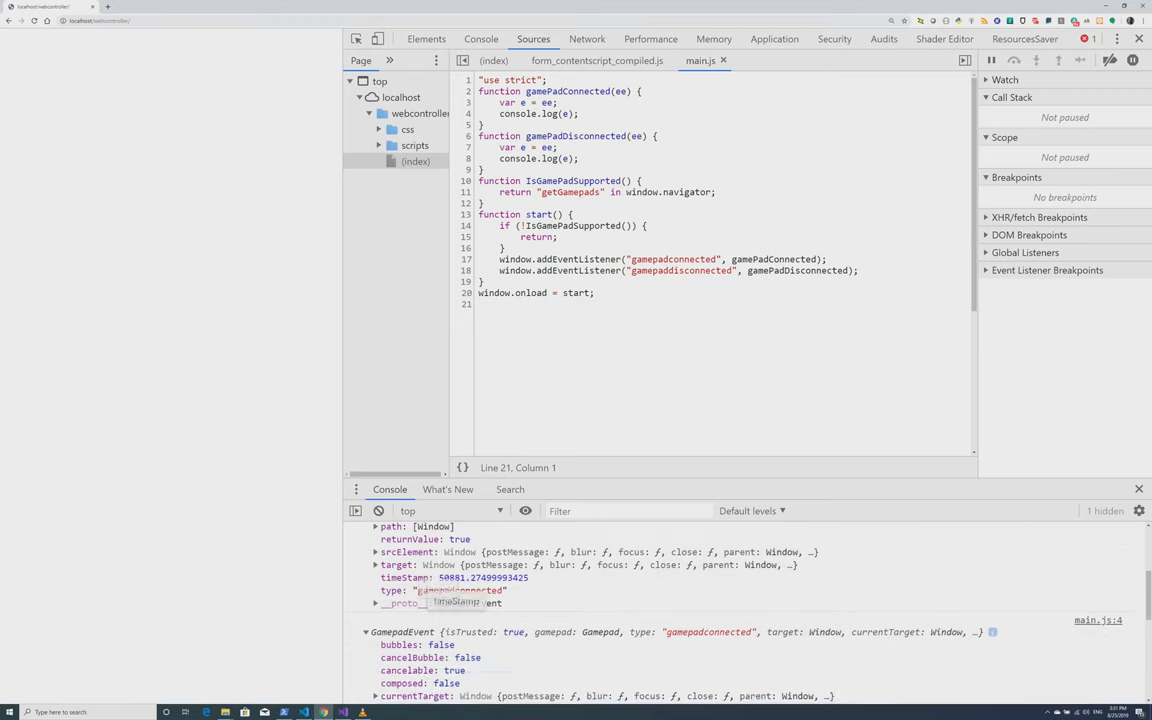
{"action": "scroll", "scroll_direction": "down", "scroll_amount": 3}
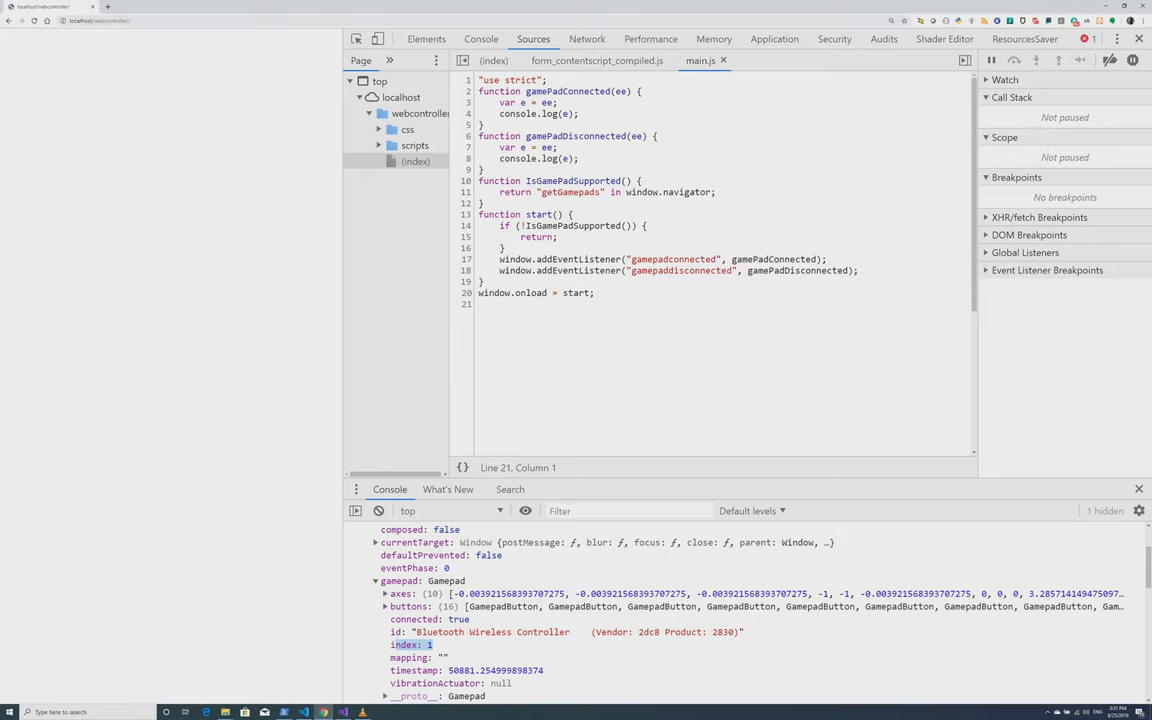
{"action": "key", "text": "alt+tab"}
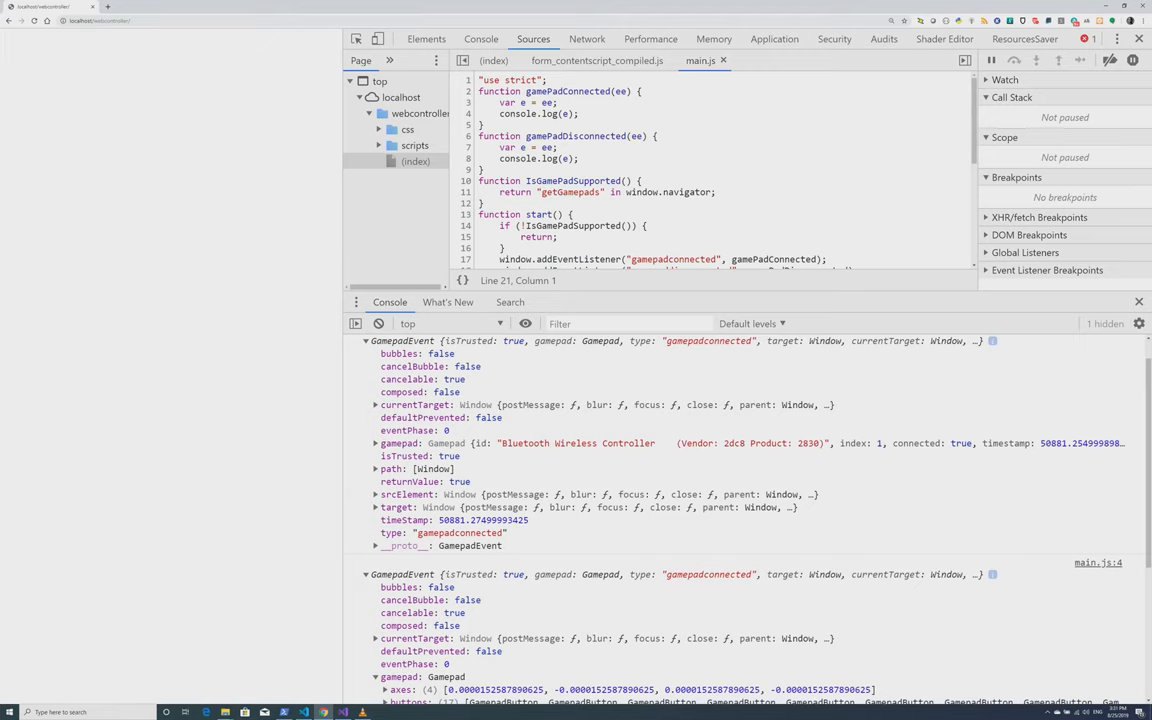
Step: Expand the Bluetooth controller's gamepad object and its 16-entry buttons array
{"action": "left_click", "coordinate": [378, 444]}
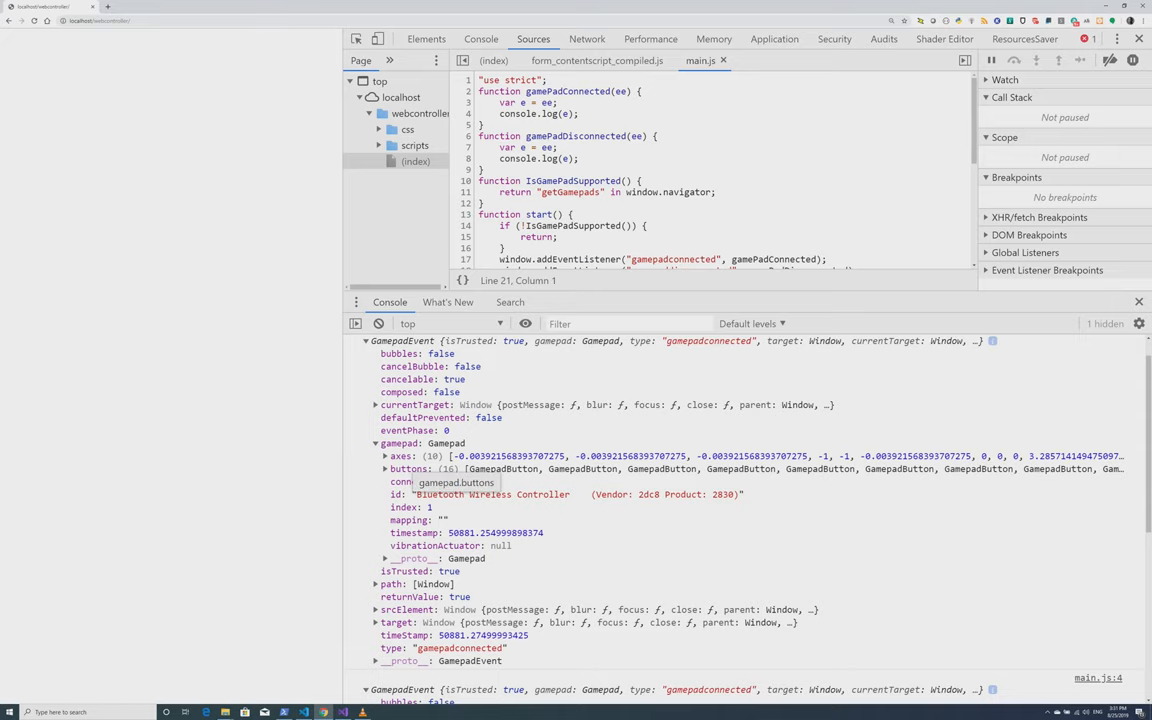
{"action": "left_click", "coordinate": [384, 456]}
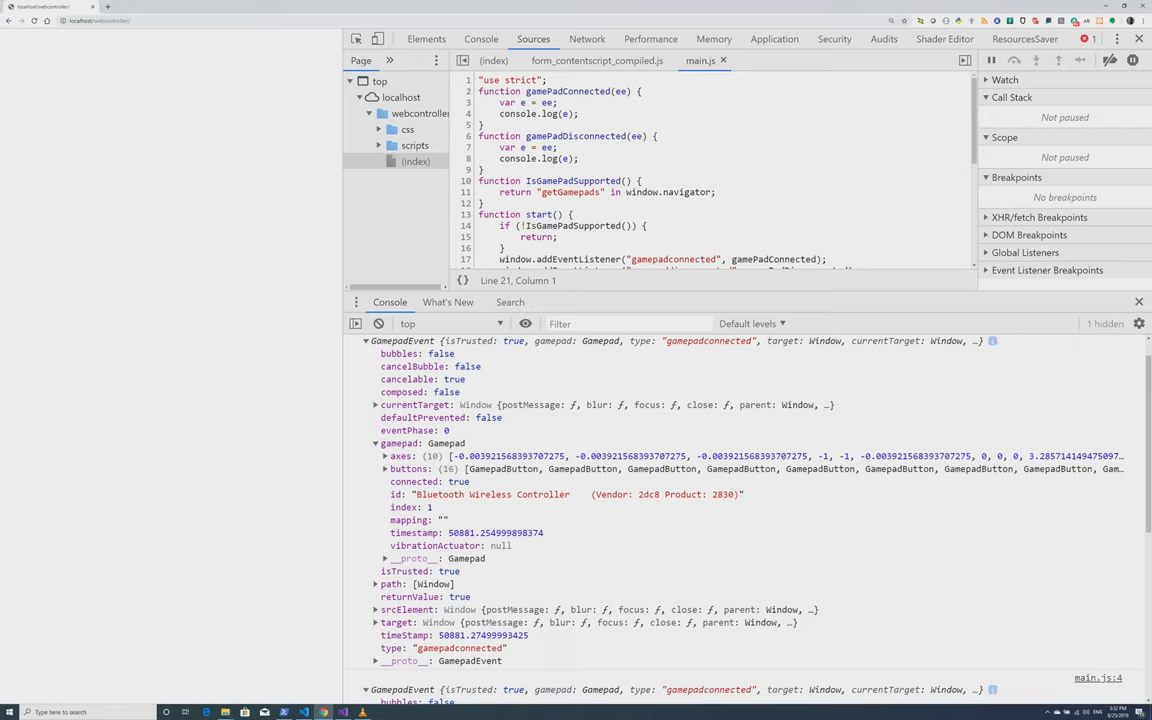
{"action": "left_click", "coordinate": [384, 468]}
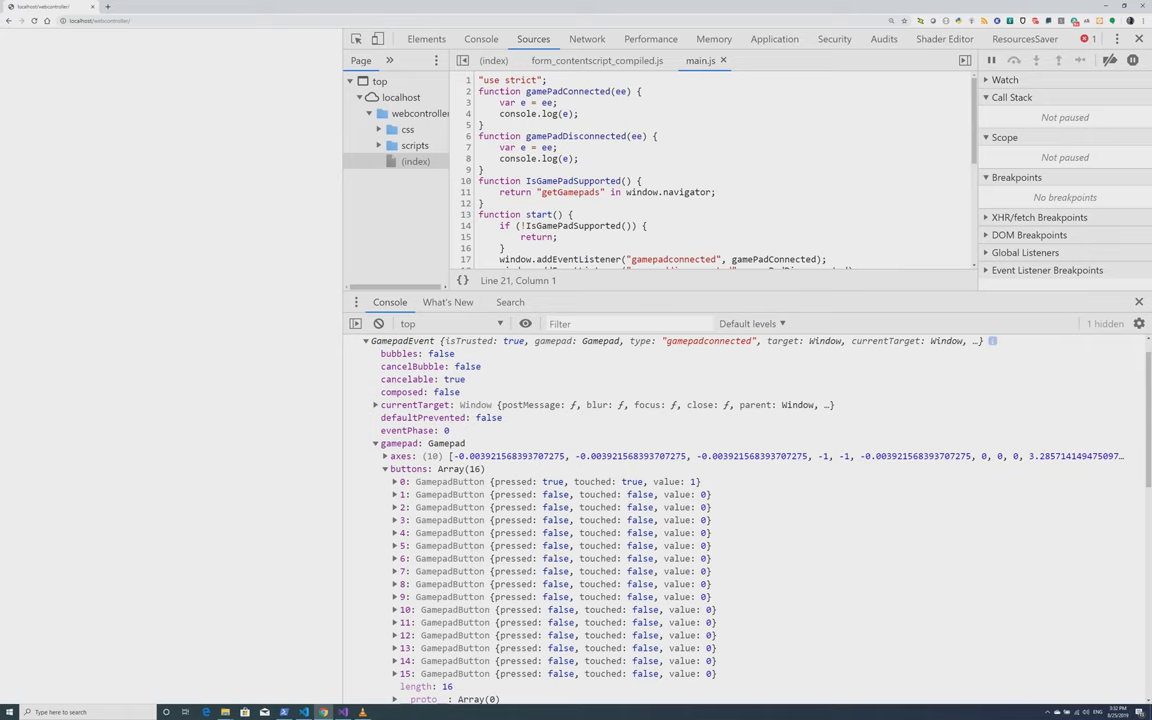
{"action": "left_click", "coordinate": [396, 480]}
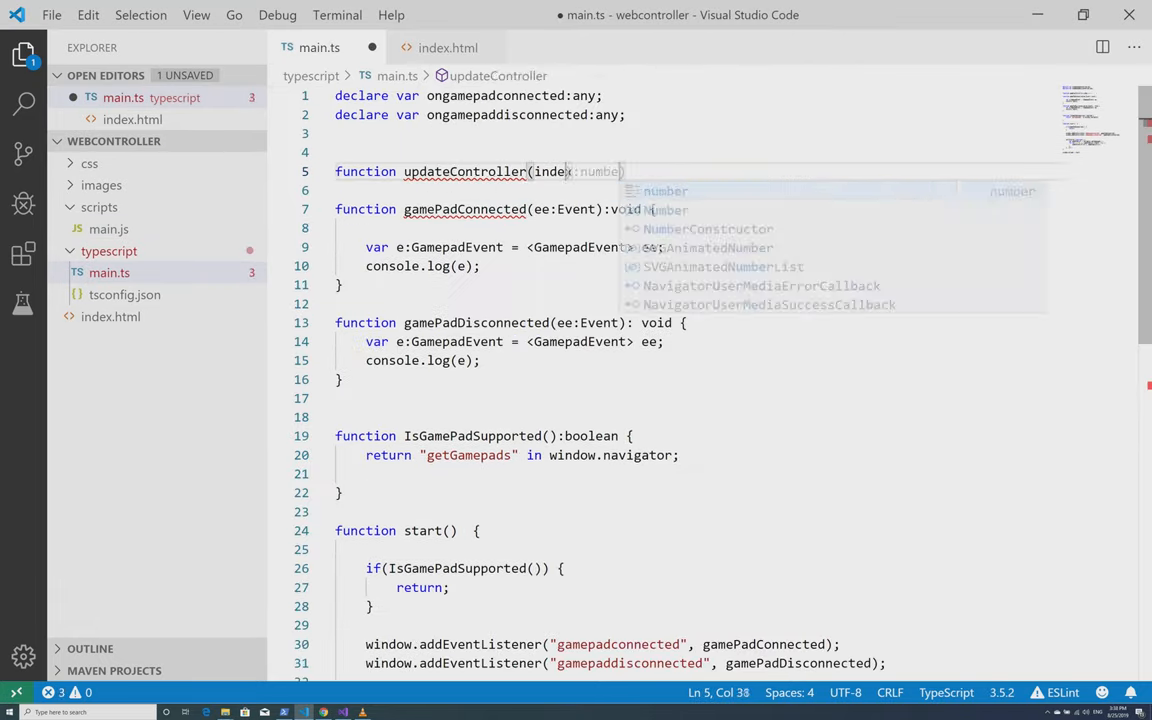
Step: Add the document.getElementById lookup and highlight the 100 ms polling interval in start()
{"action": "type", "text": "document.getElementById("}
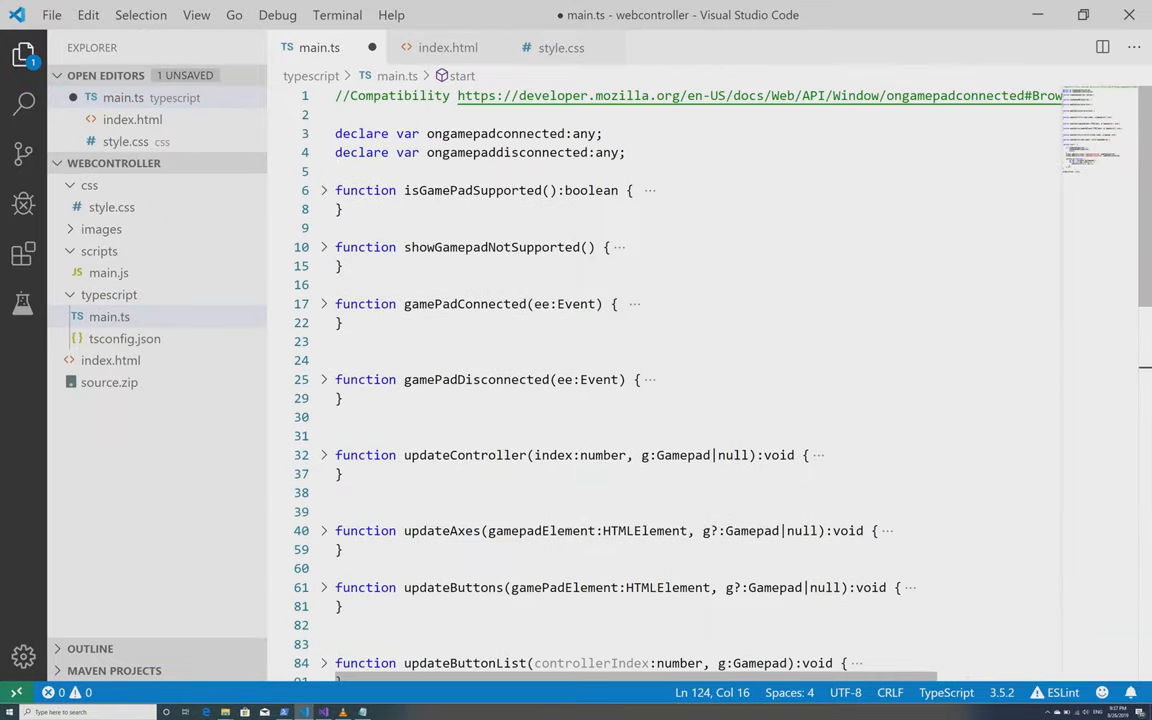
{"action": "scroll", "scroll_direction": "down", "scroll_amount": 3}
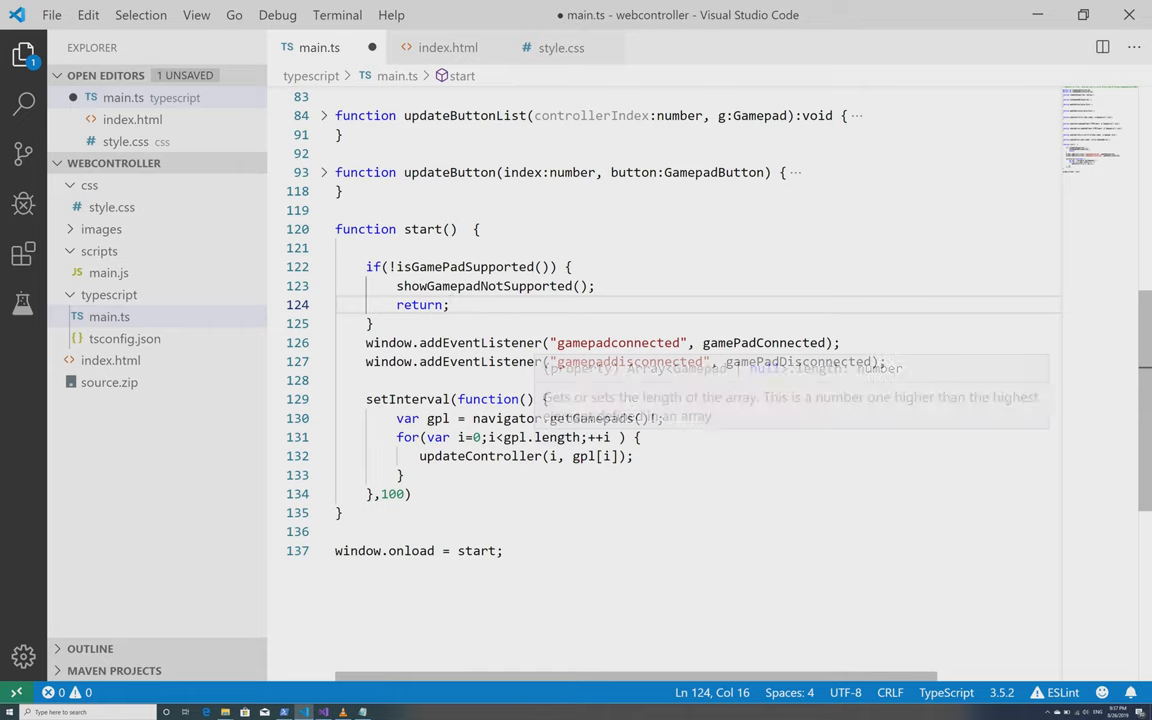
{"action": "double_click", "coordinate": [408, 400]}
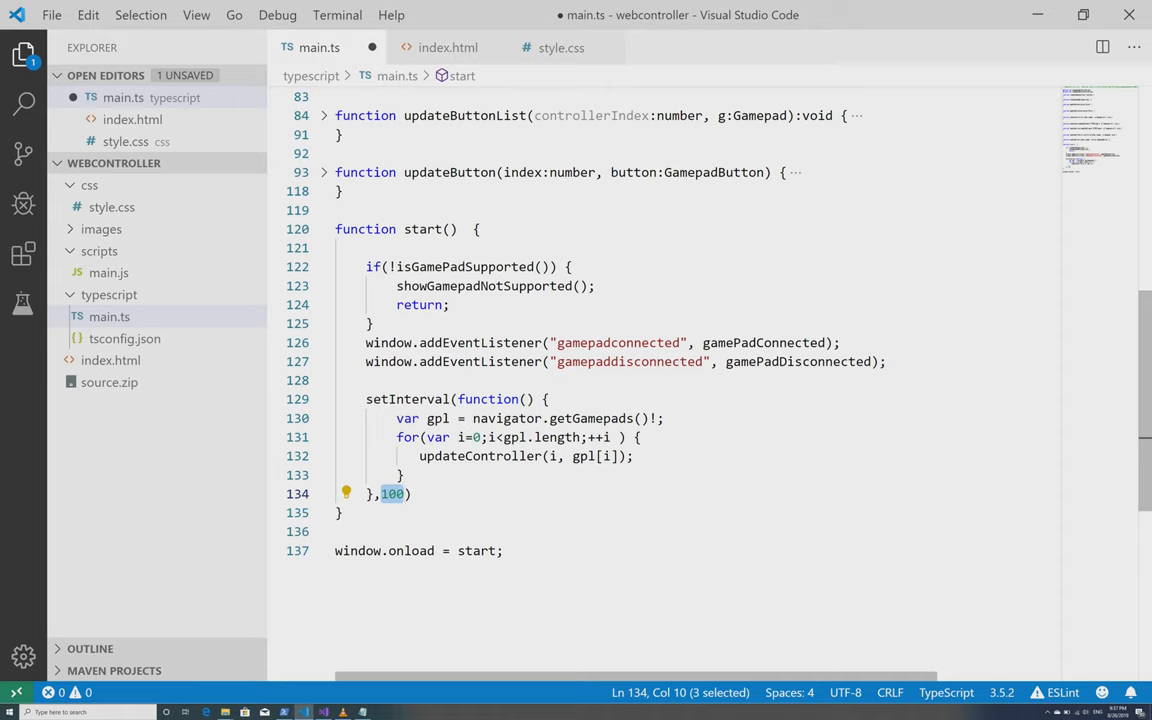
{"action": "mouse_move", "coordinate": [556, 418]}
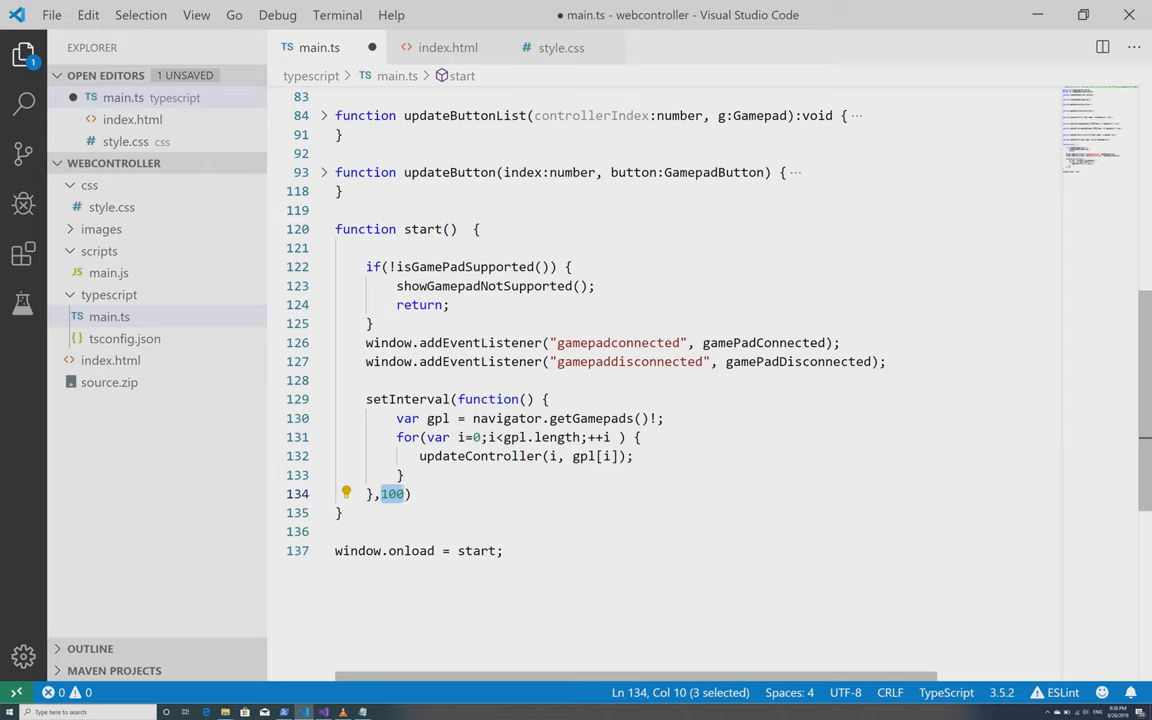
Step: Expand the updateController function body and switch to index.html
{"action": "double_click", "coordinate": [480, 456]}
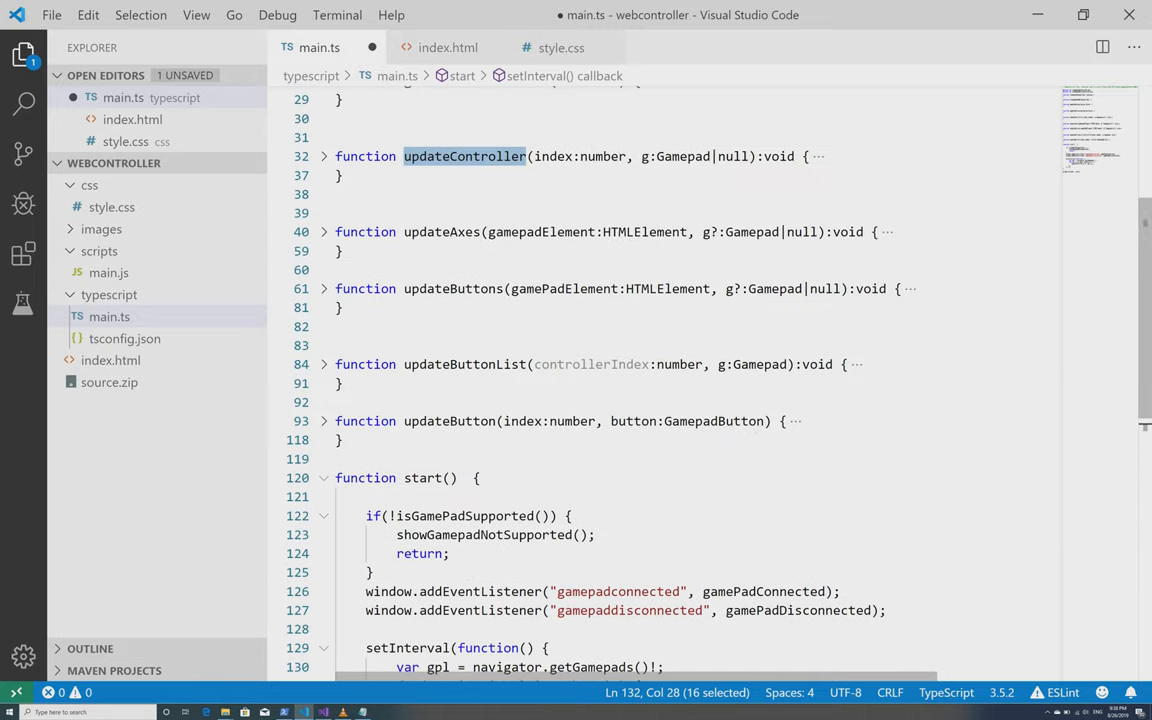
{"action": "left_click", "coordinate": [324, 156]}
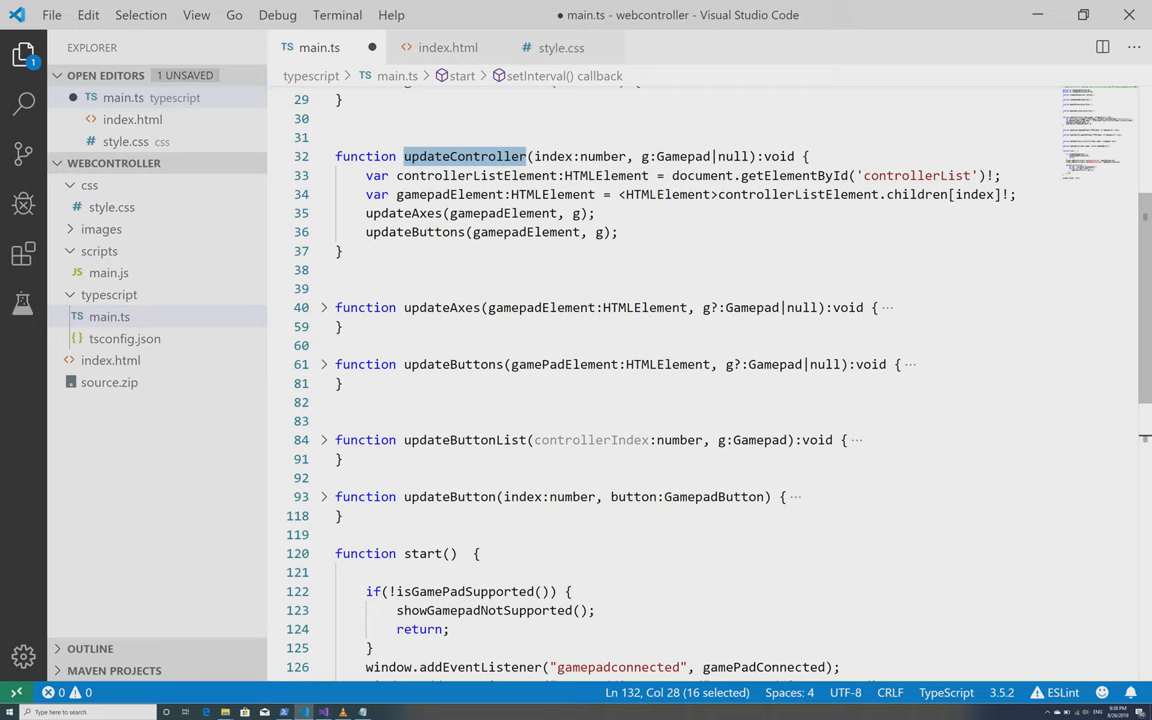
{"action": "left_click", "coordinate": [448, 48]}
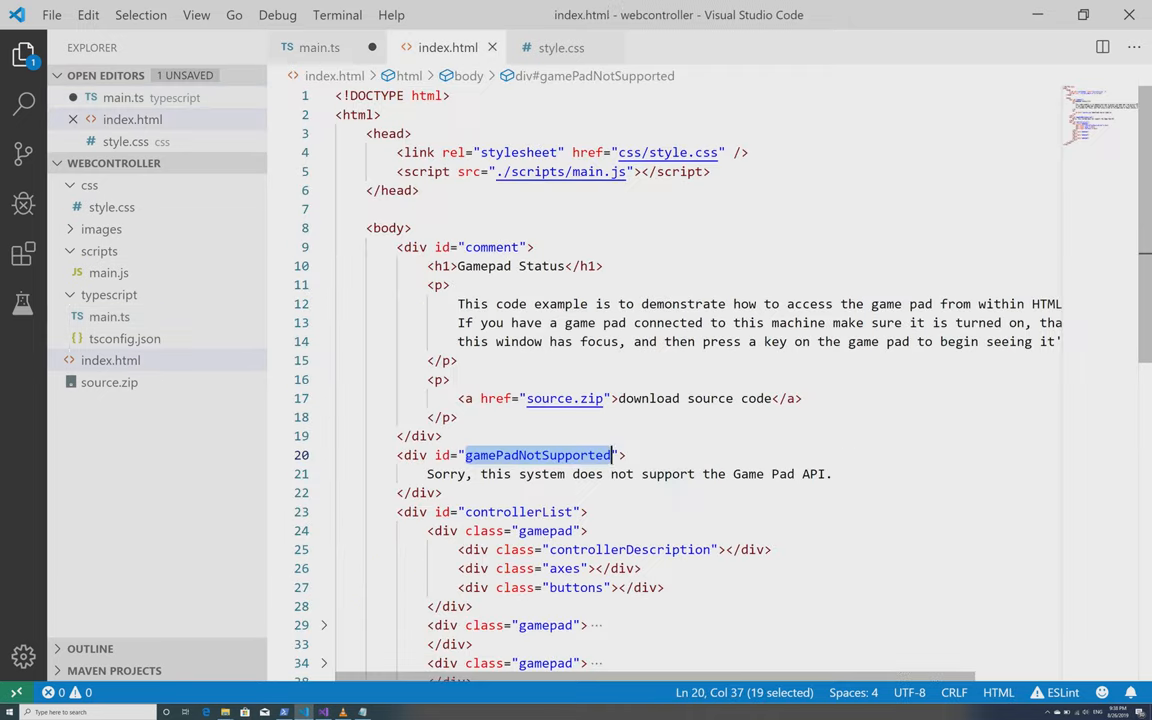
Step: Fold the first gamepad div block in the markup and return to main.ts
{"action": "scroll", "scroll_direction": "down", "scroll_amount": 3}
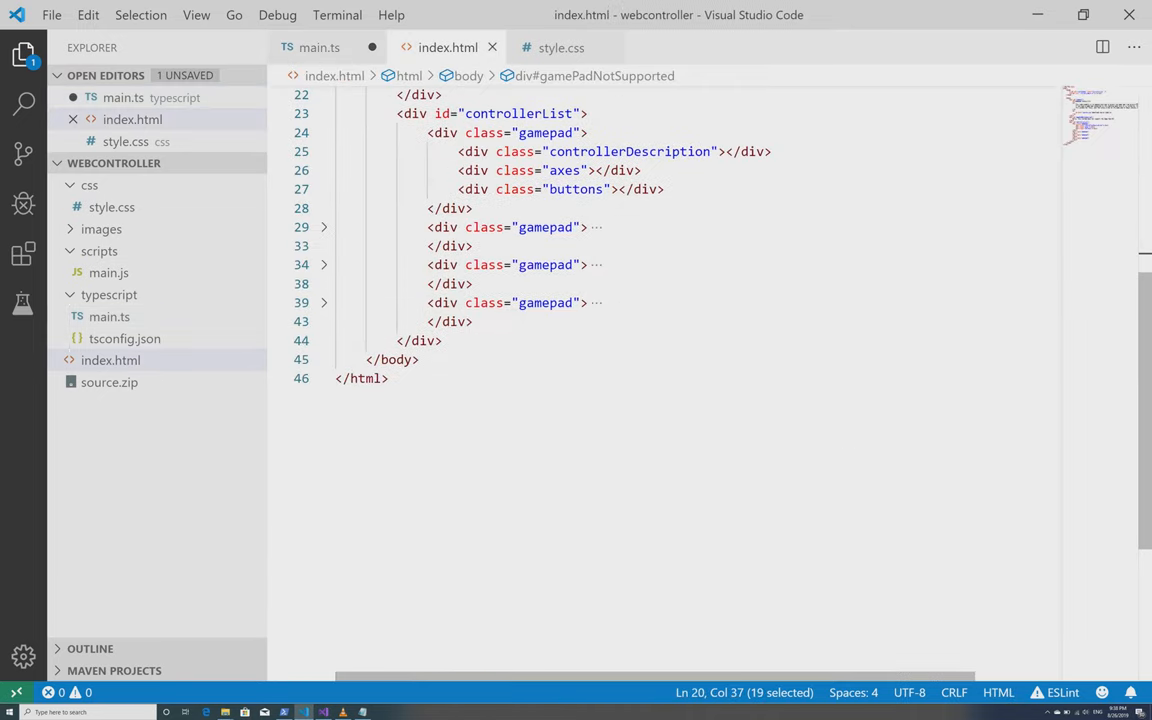
{"action": "double_click", "coordinate": [516, 112]}
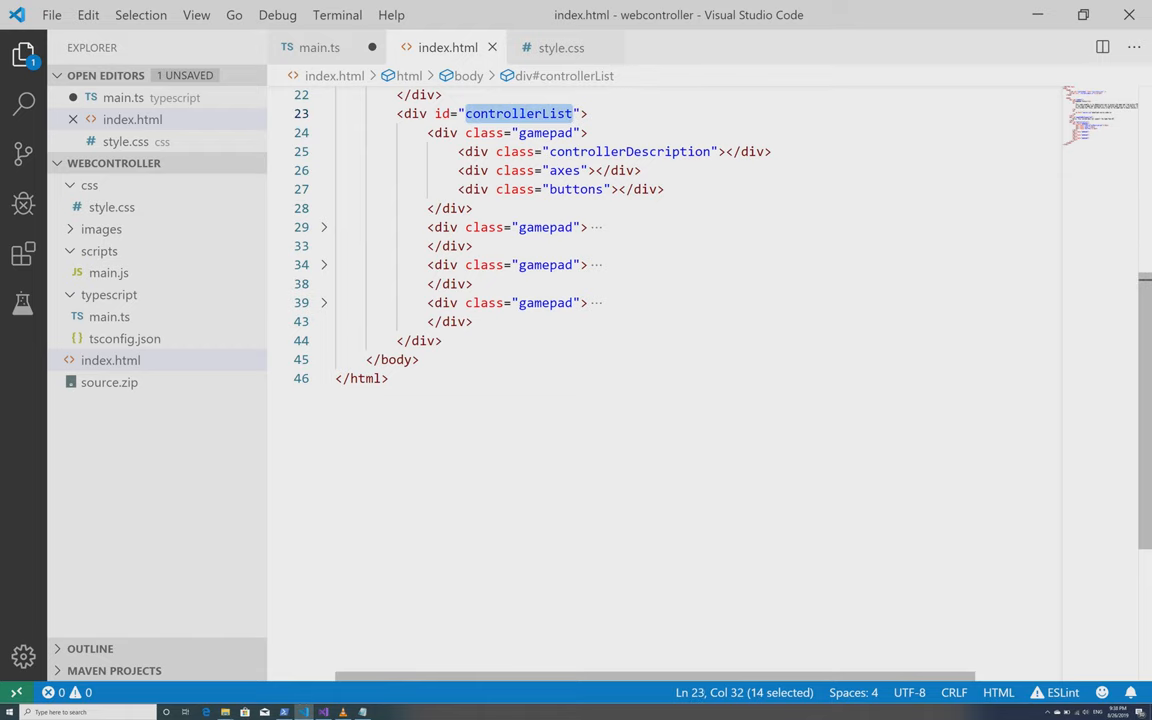
{"action": "left_click", "coordinate": [324, 132]}
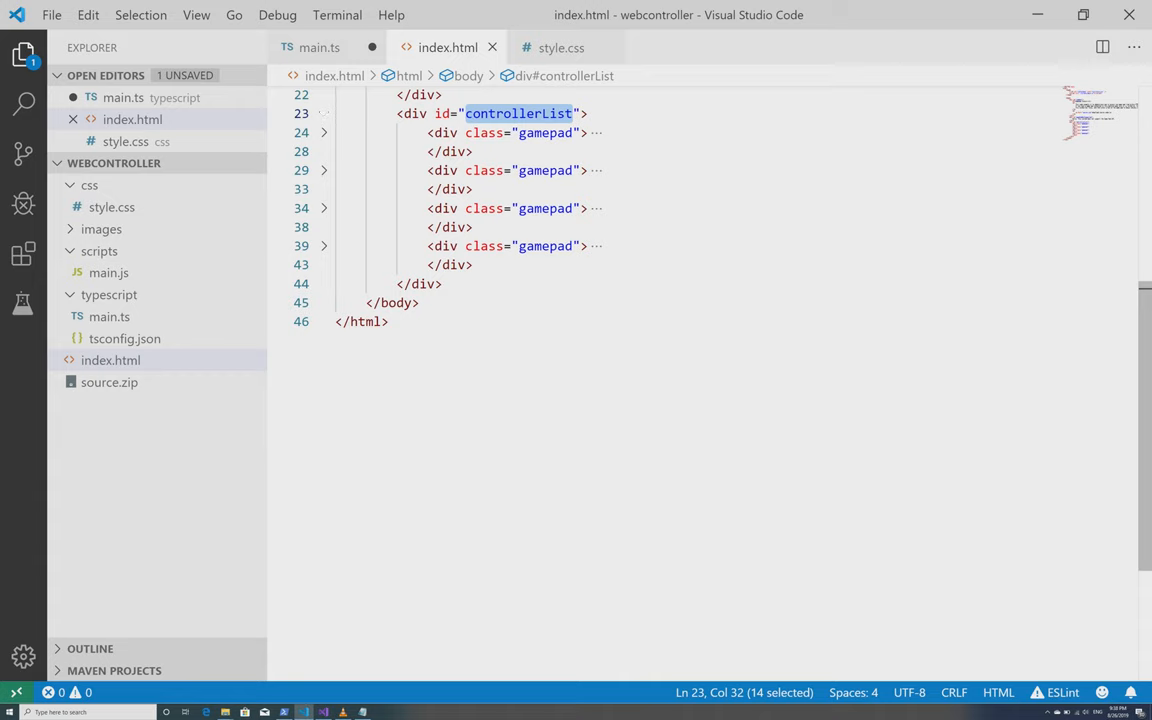
{"action": "left_click", "coordinate": [320, 48]}
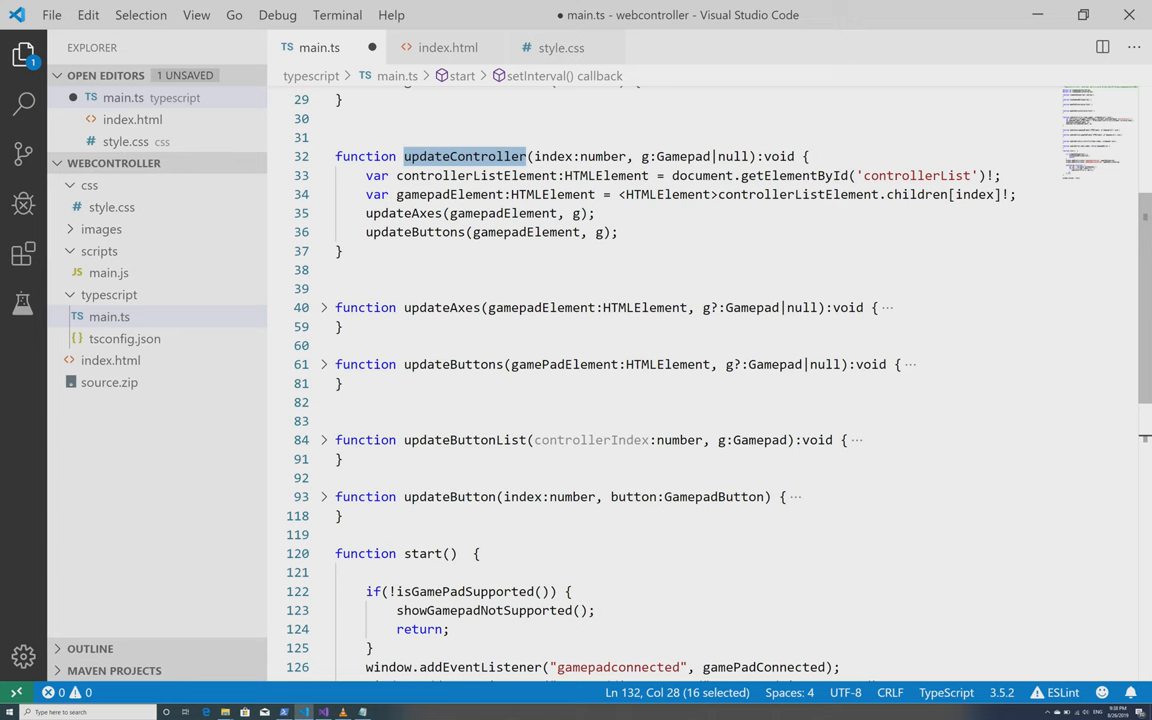
Step: Collapse updateController, expand updateAxes and fold its null-check branch
{"action": "left_click", "coordinate": [412, 232]}
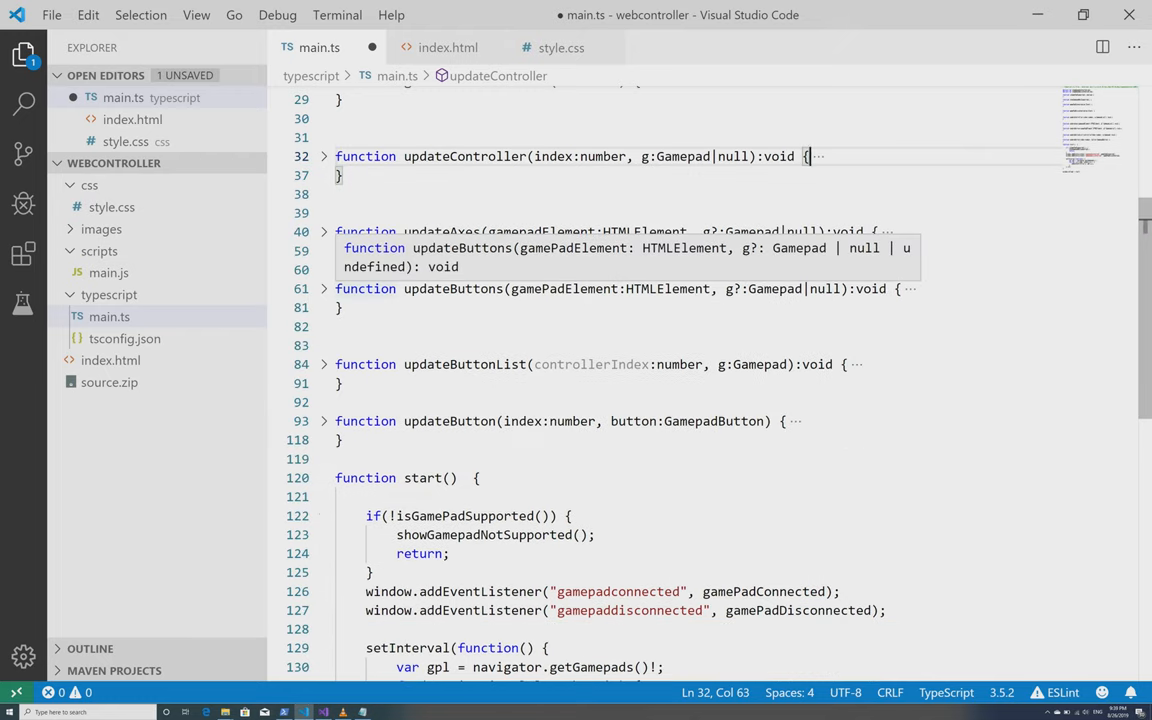
{"action": "left_click", "coordinate": [324, 232]}
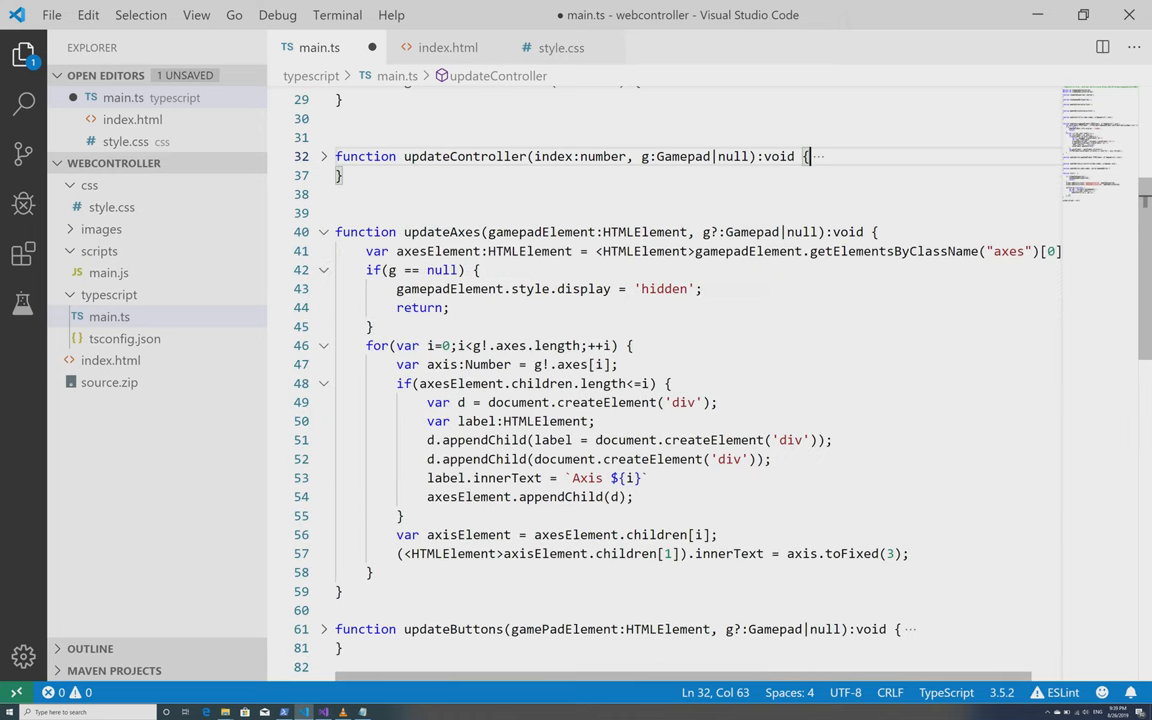
{"action": "scroll", "scroll_direction": "down", "scroll_amount": 3}
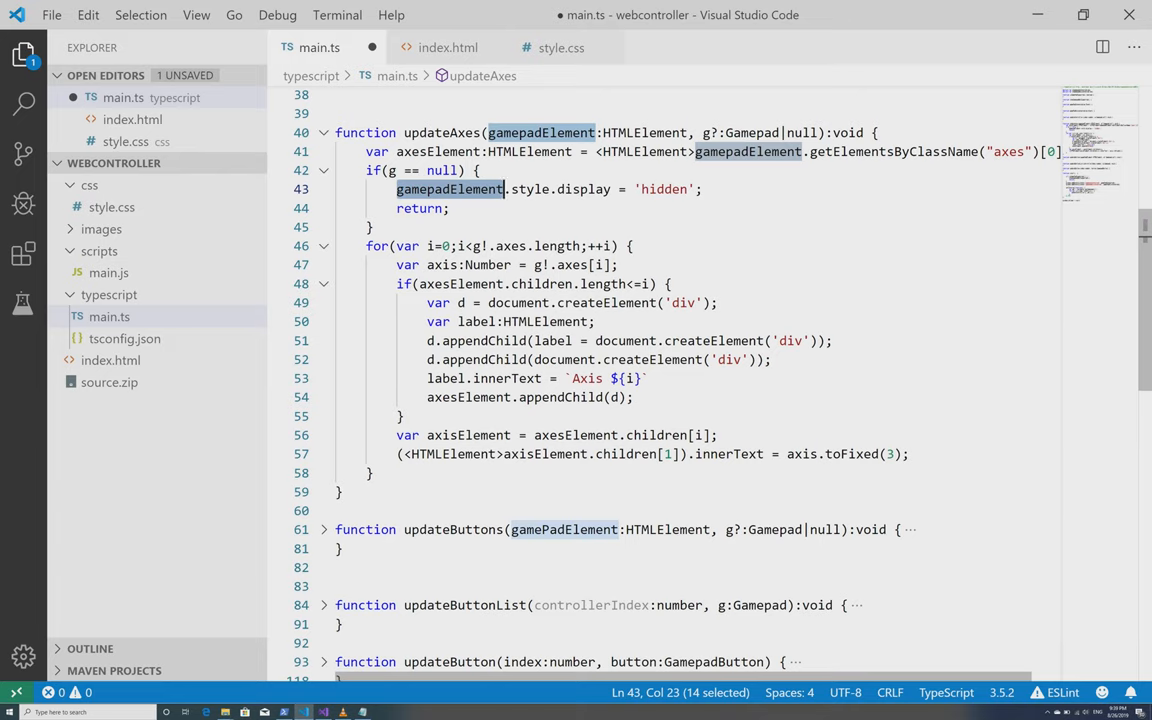
{"action": "left_click", "coordinate": [324, 170]}
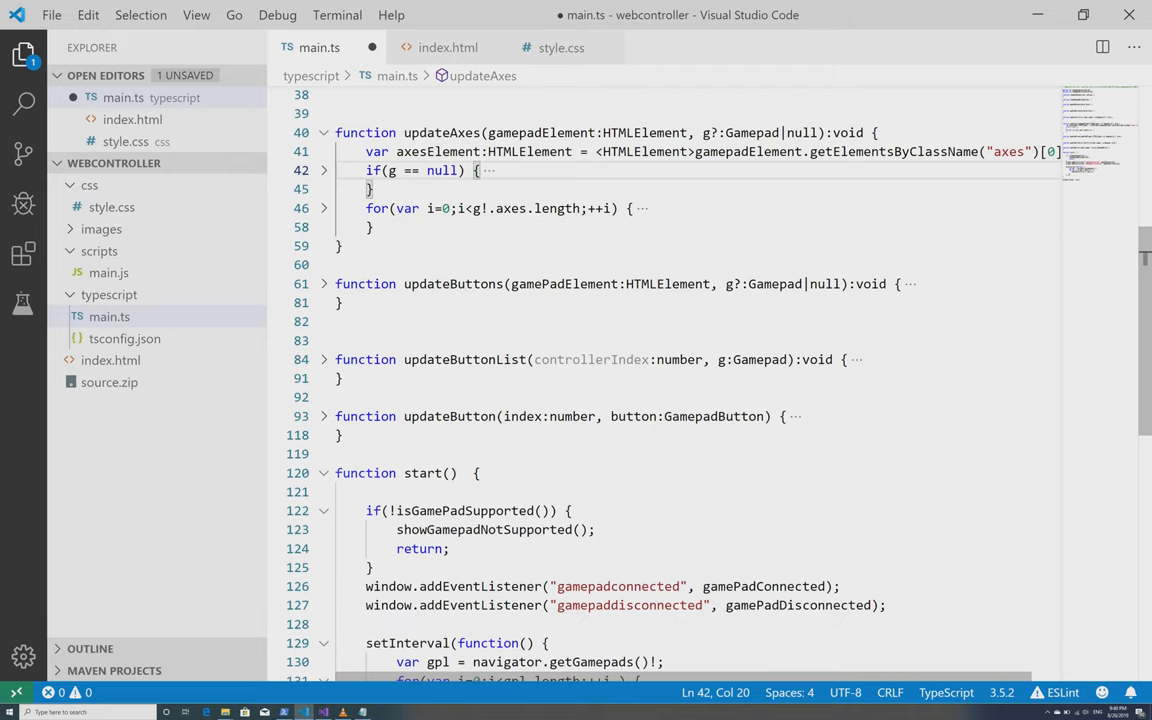
Step: Expand the axes loop in updateAxes and select the axisElement line
{"action": "left_click", "coordinate": [324, 208]}
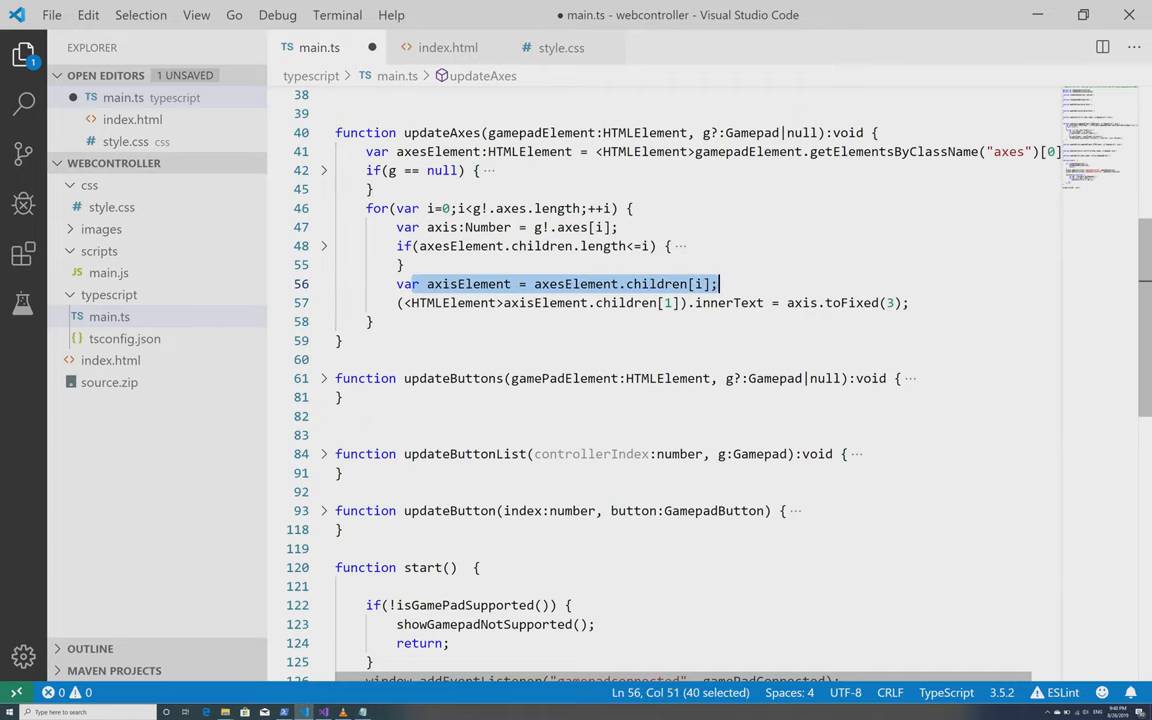
{"action": "double_click", "coordinate": [852, 302]}
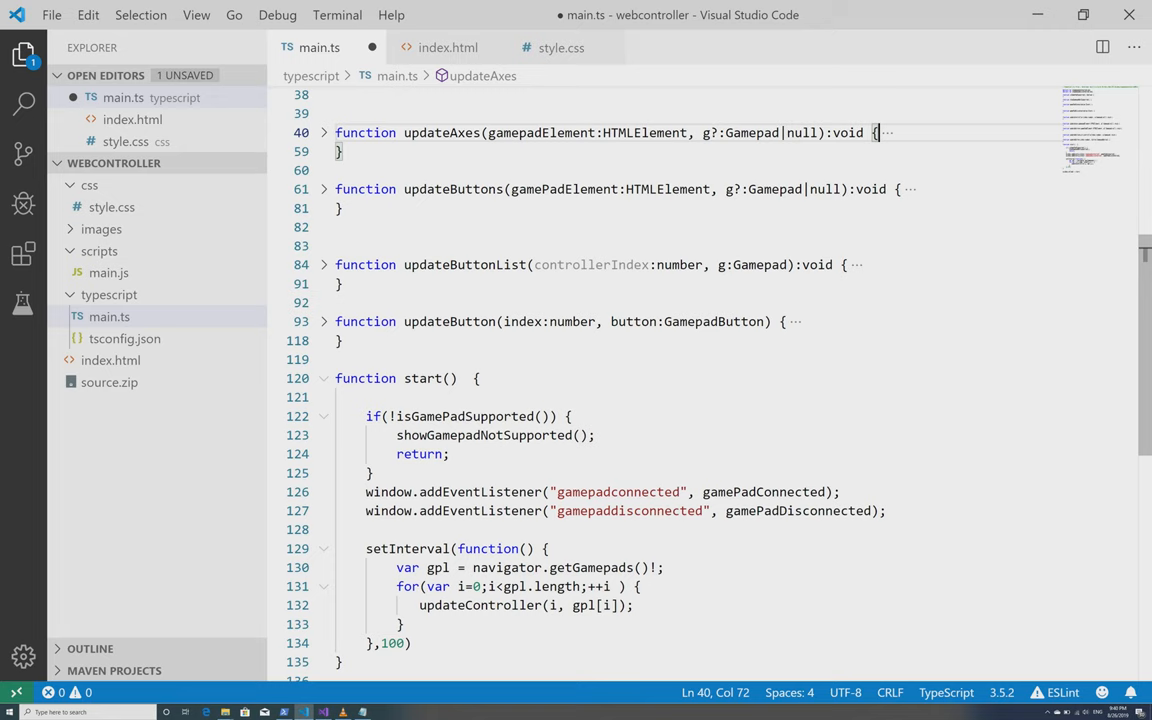
Step: Expand updateButtons, fold its button-creation block and highlight the value property
{"action": "left_click", "coordinate": [324, 188]}
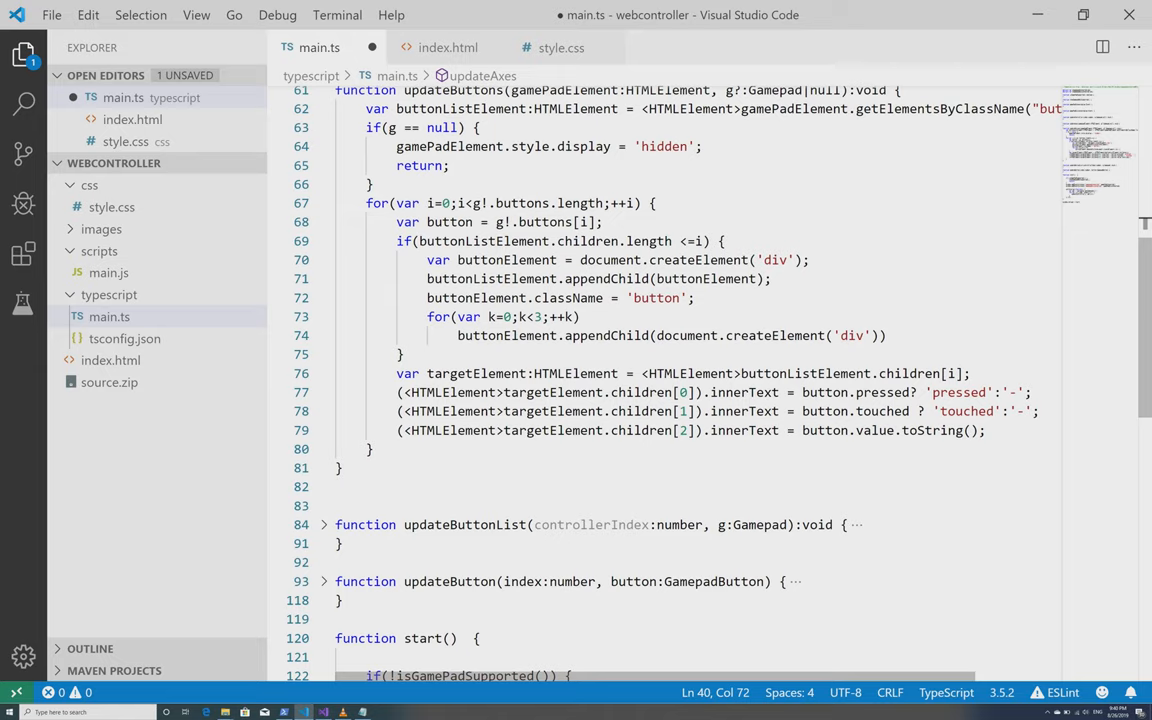
{"action": "mouse_move", "coordinate": [536, 316]}
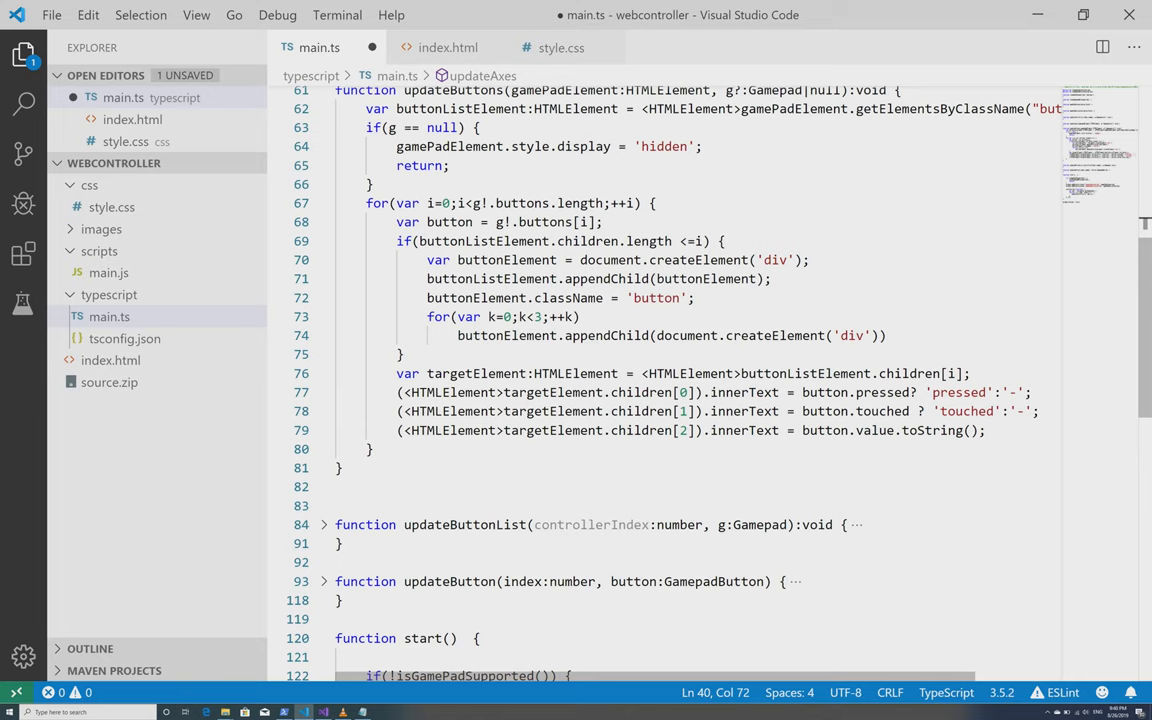
{"action": "left_click_drag", "start_coordinate": [428, 316], "coordinate": [888, 336]}
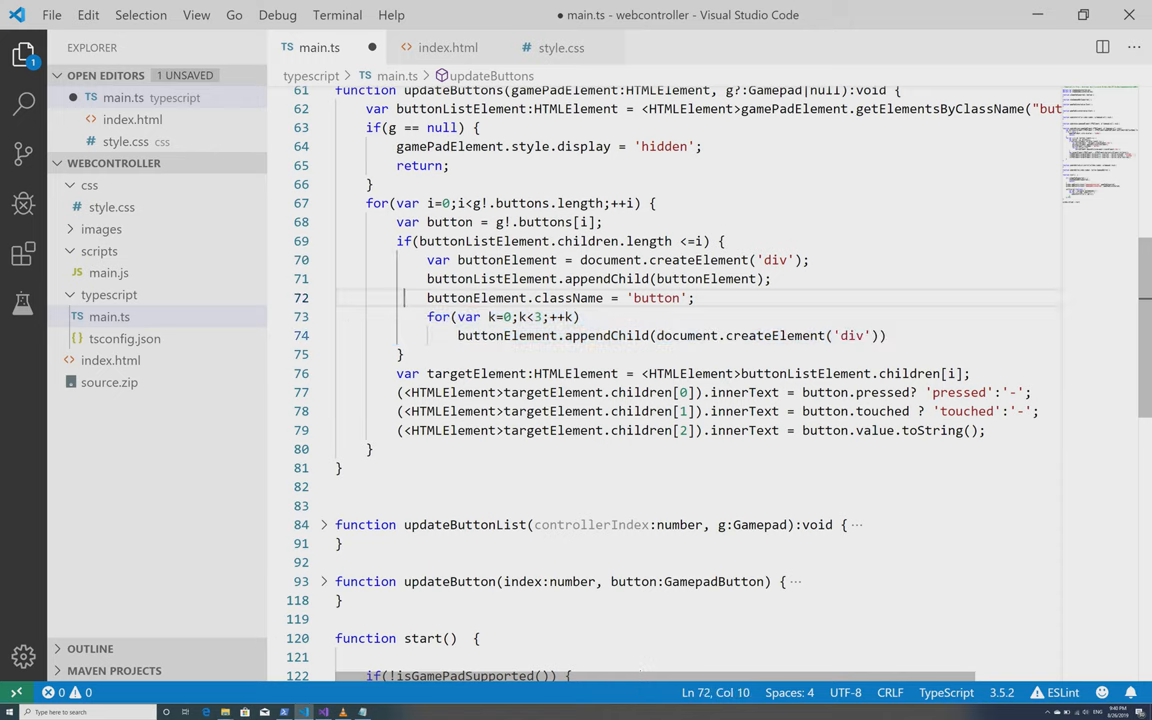
{"action": "left_click", "coordinate": [324, 240]}
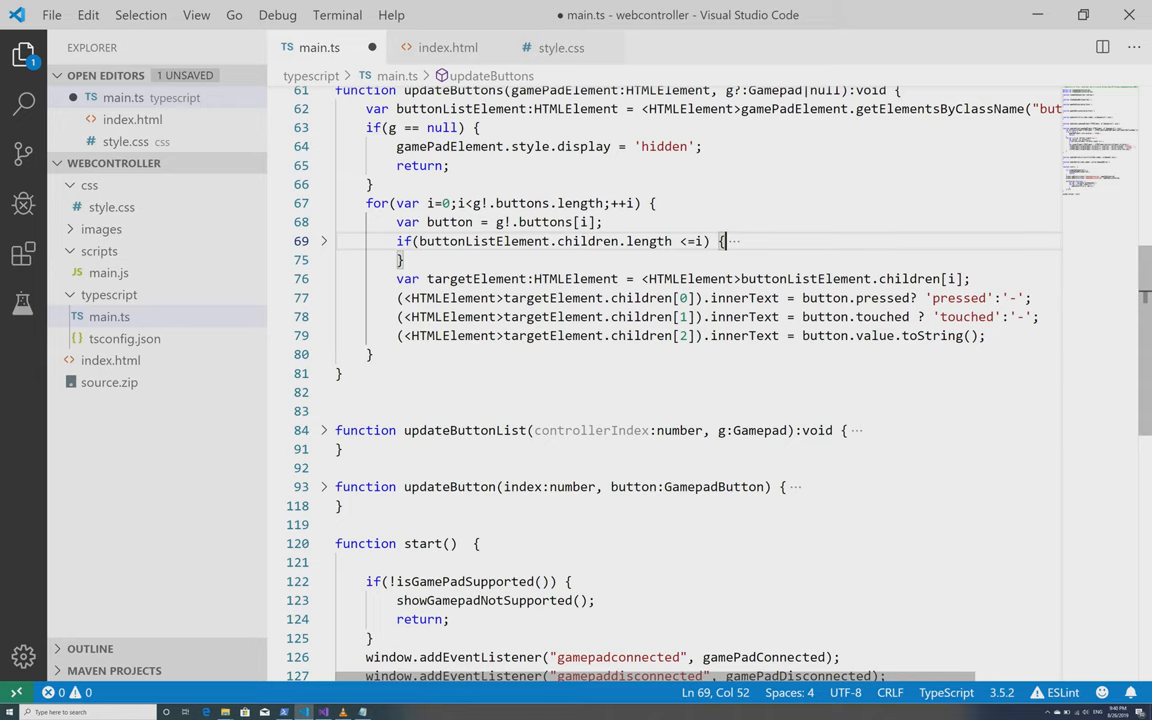
{"action": "double_click", "coordinate": [958, 296]}
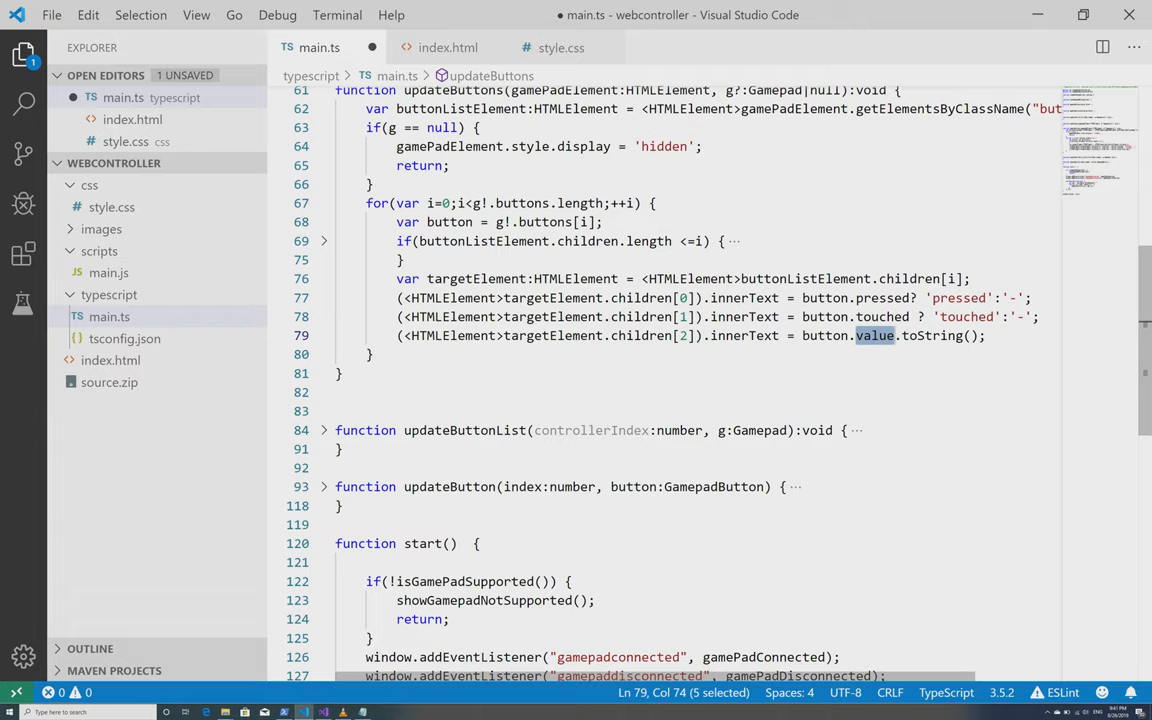
Step: Scroll down main.ts to the updateButtonList and updateButton functions
{"action": "scroll", "scroll_direction": "down", "scroll_amount": 3}
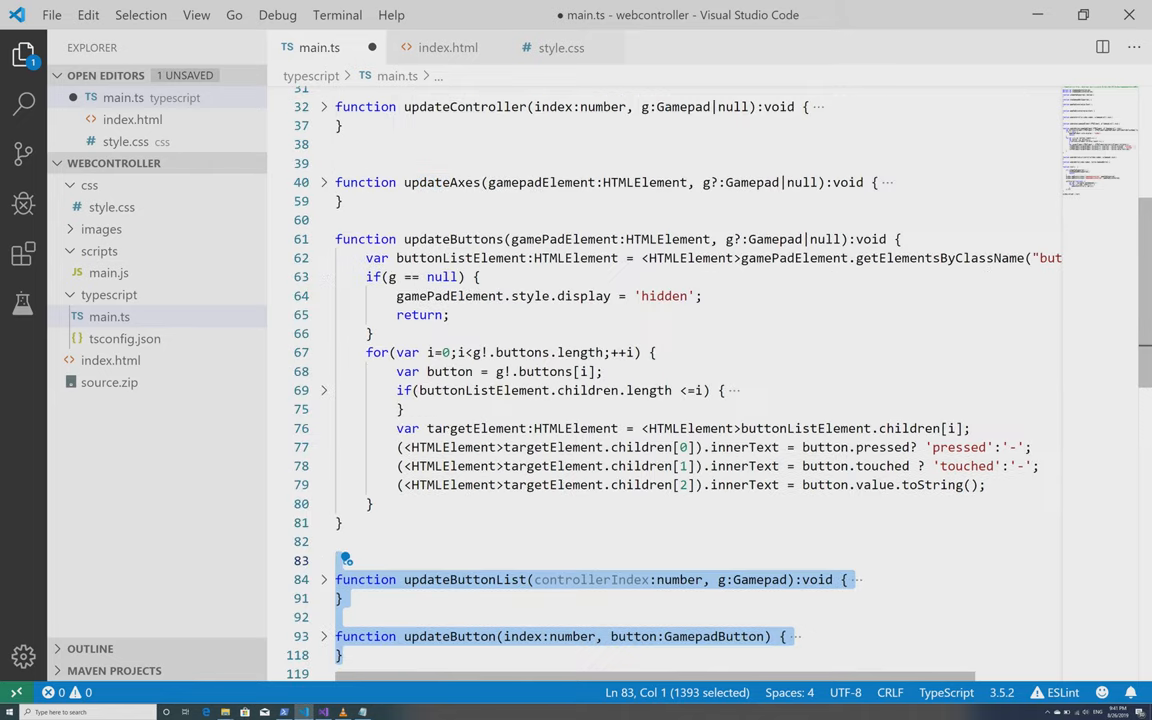
{"action": "scroll", "scroll_direction": "down", "scroll_amount": 3}
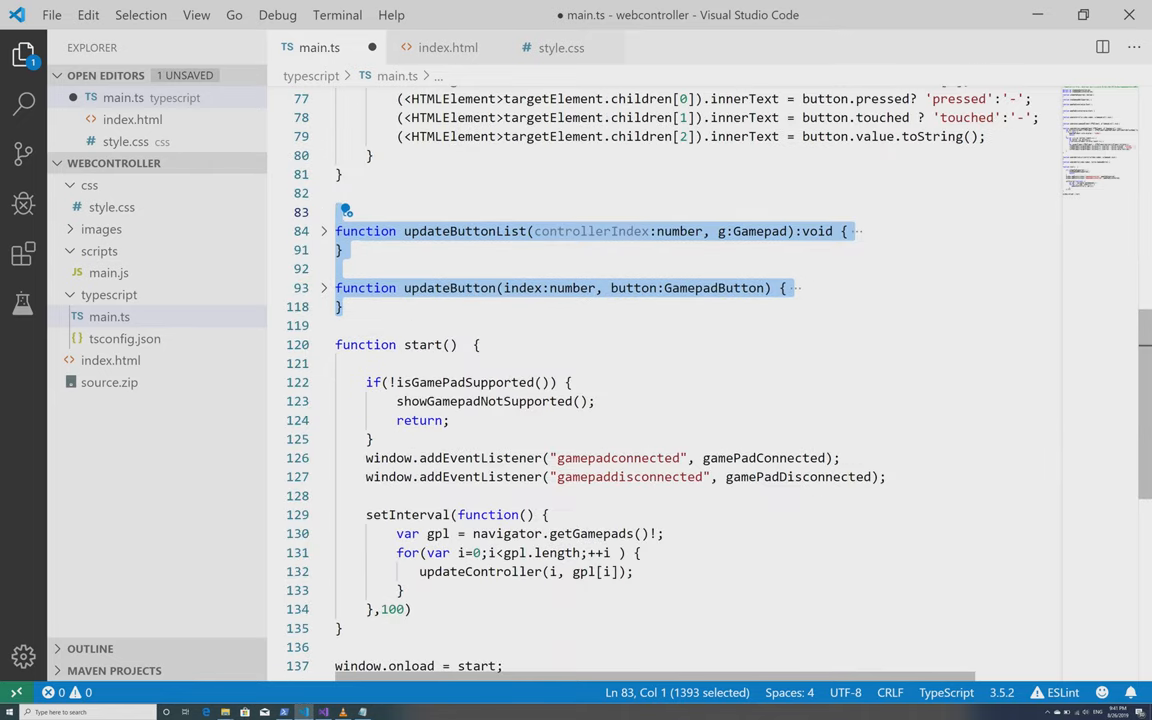
{"action": "scroll", "scroll_direction": "down", "scroll_amount": 3}
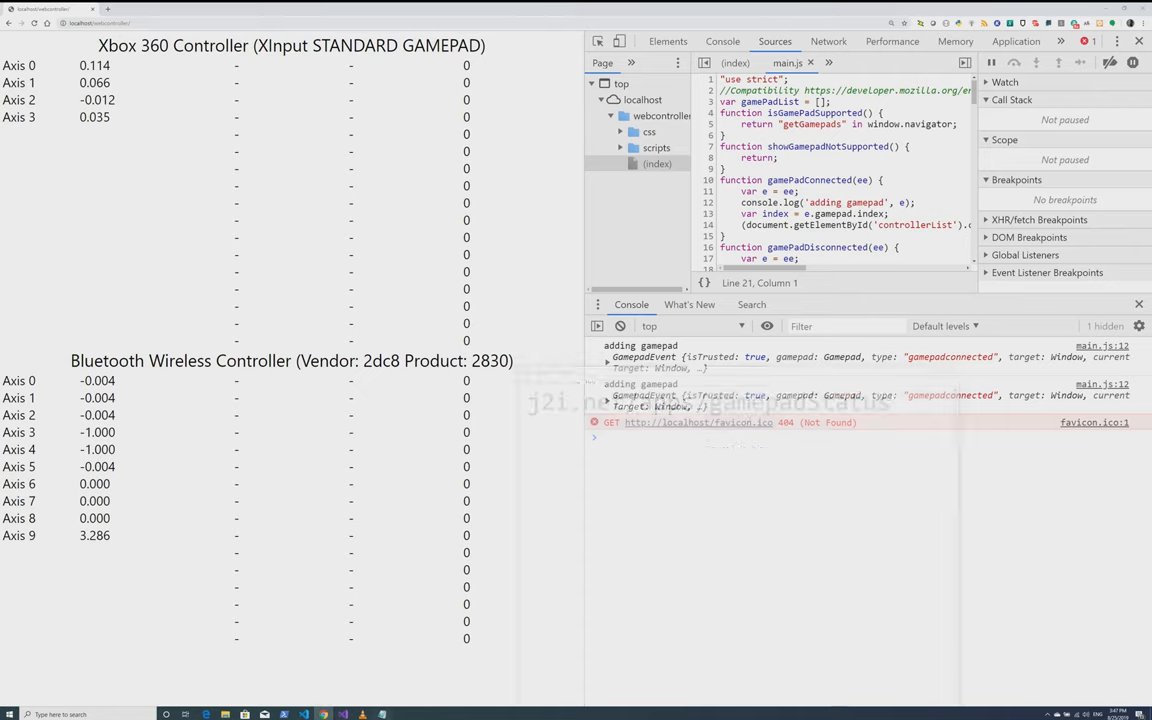
Step: Bring up the Notepad note showing the public address j2i.net/apps/gamepadStatus
{"action": "left_click", "coordinate": [324, 714]}
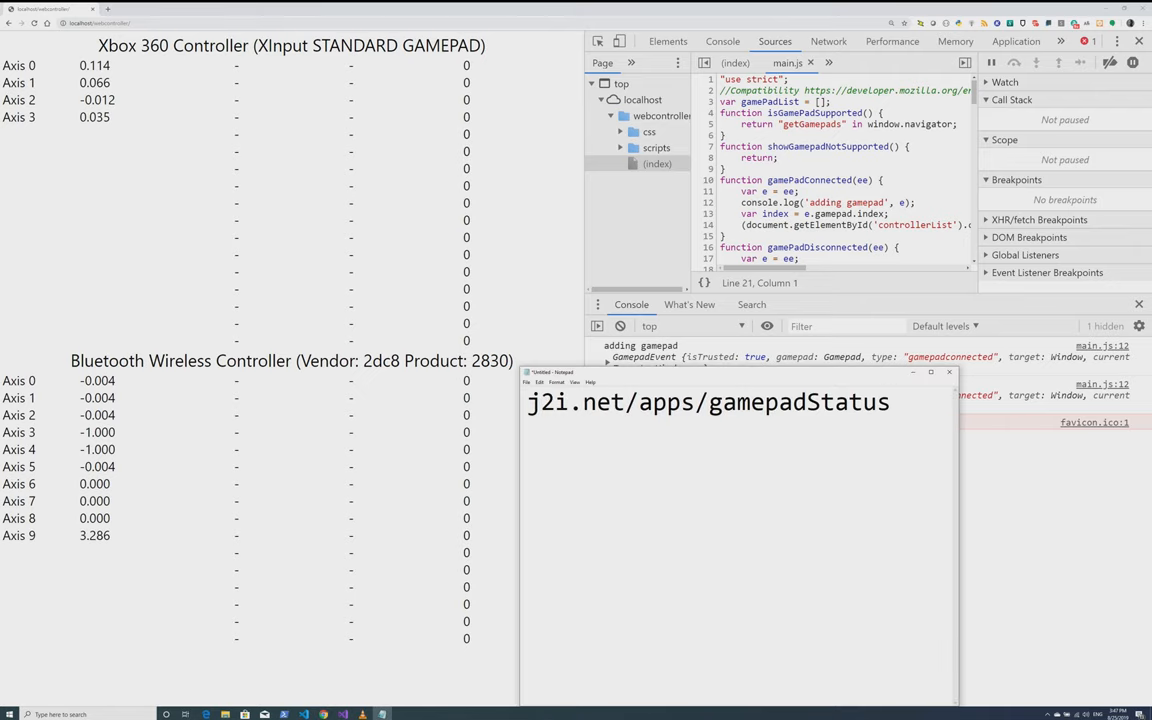